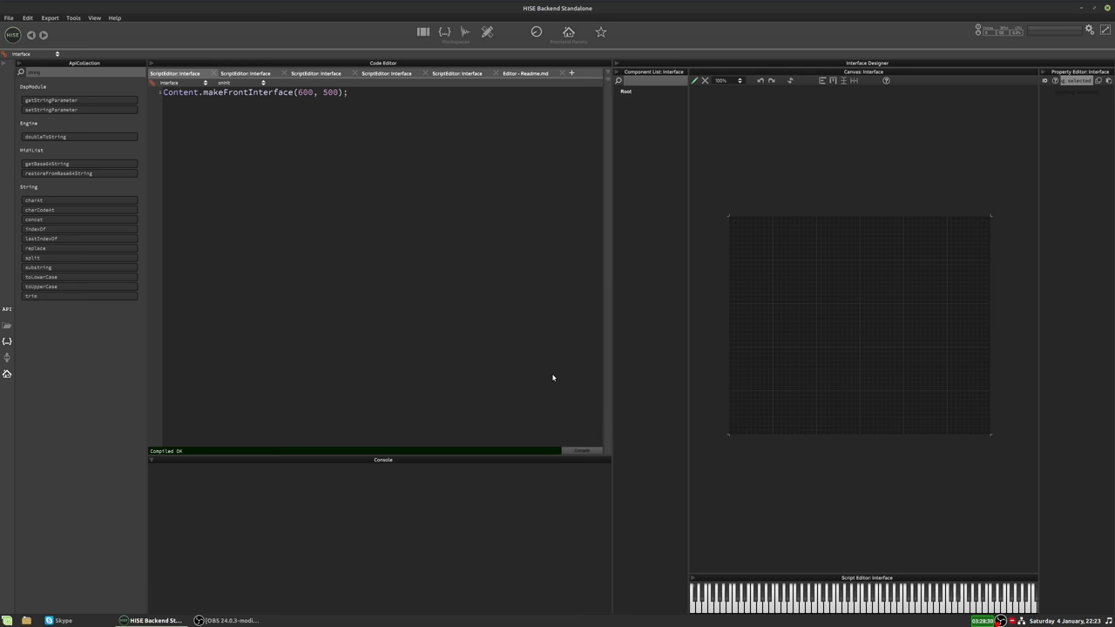
pyautogui.moveTo(754, 261)
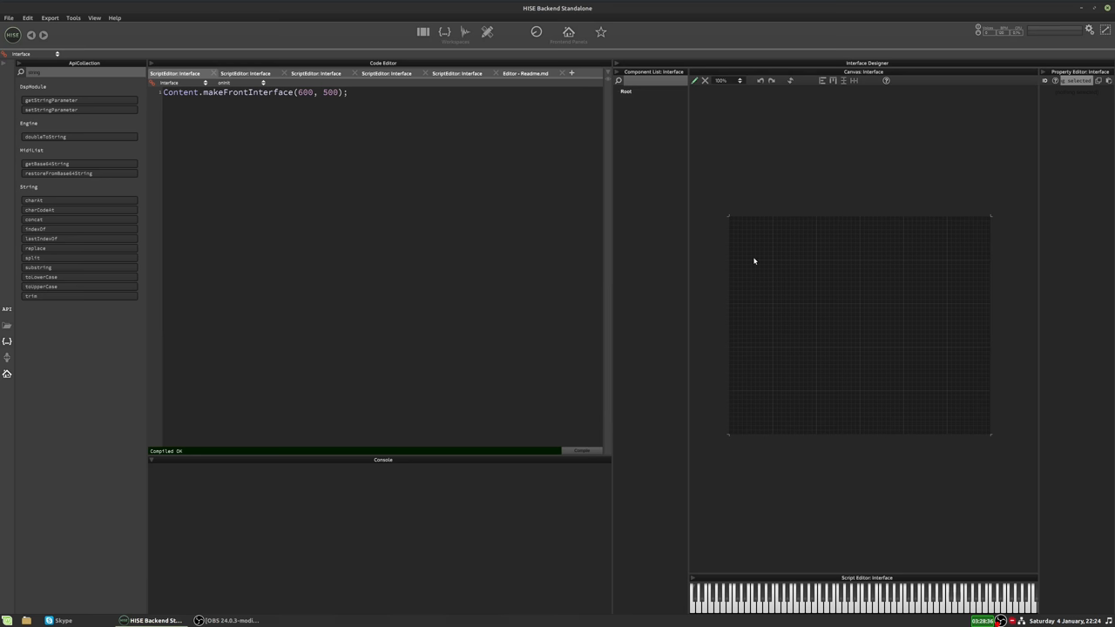
# Add SliderPack1 and SliderPack2 to the canvas and stack the second below the first.
pyautogui.rightClick(755, 261)
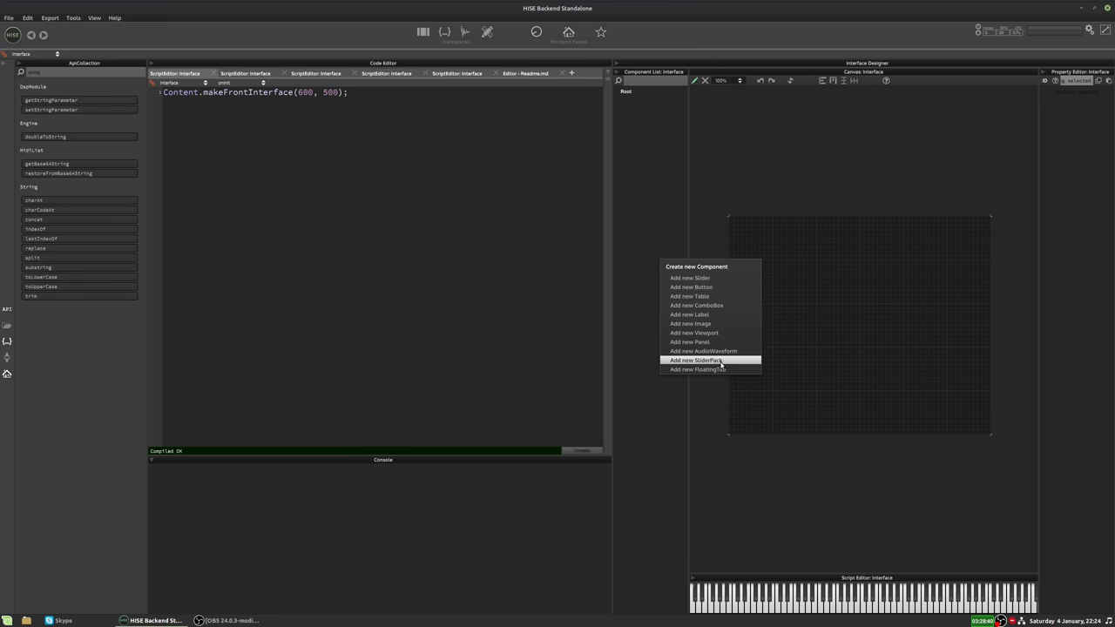
pyautogui.click(691, 359)
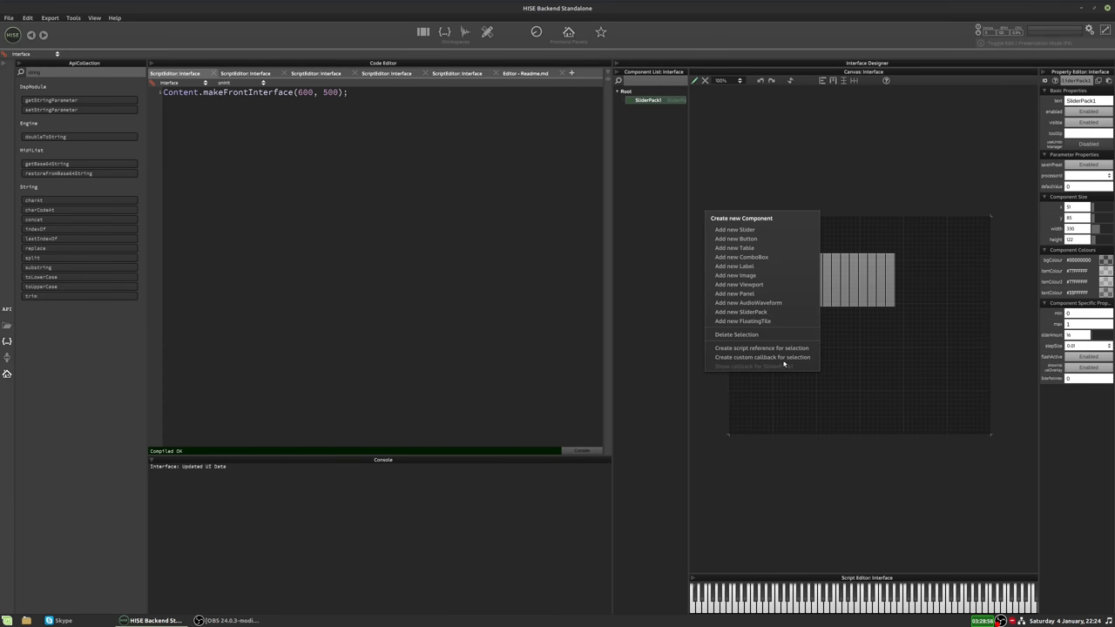
pyautogui.moveTo(758, 312)
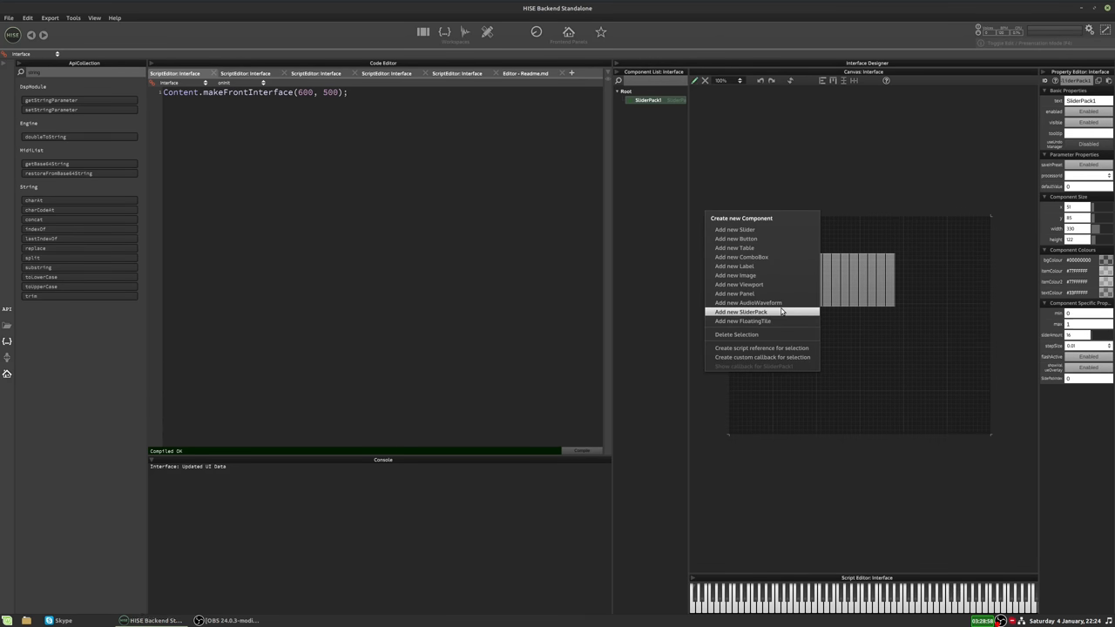
pyautogui.click(738, 310)
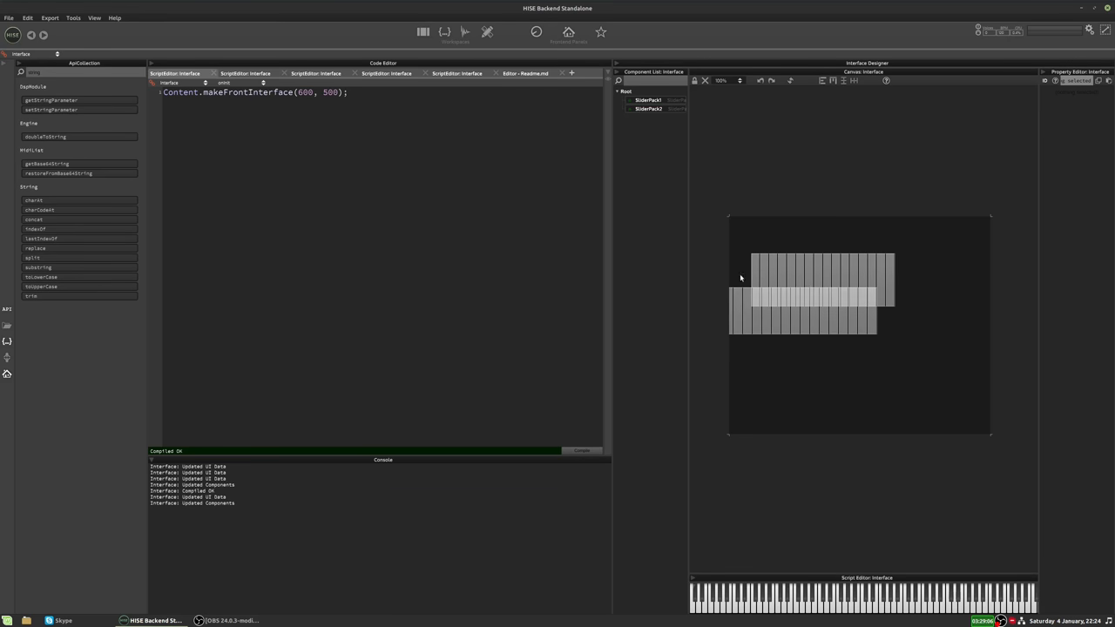
pyautogui.click(650, 111)
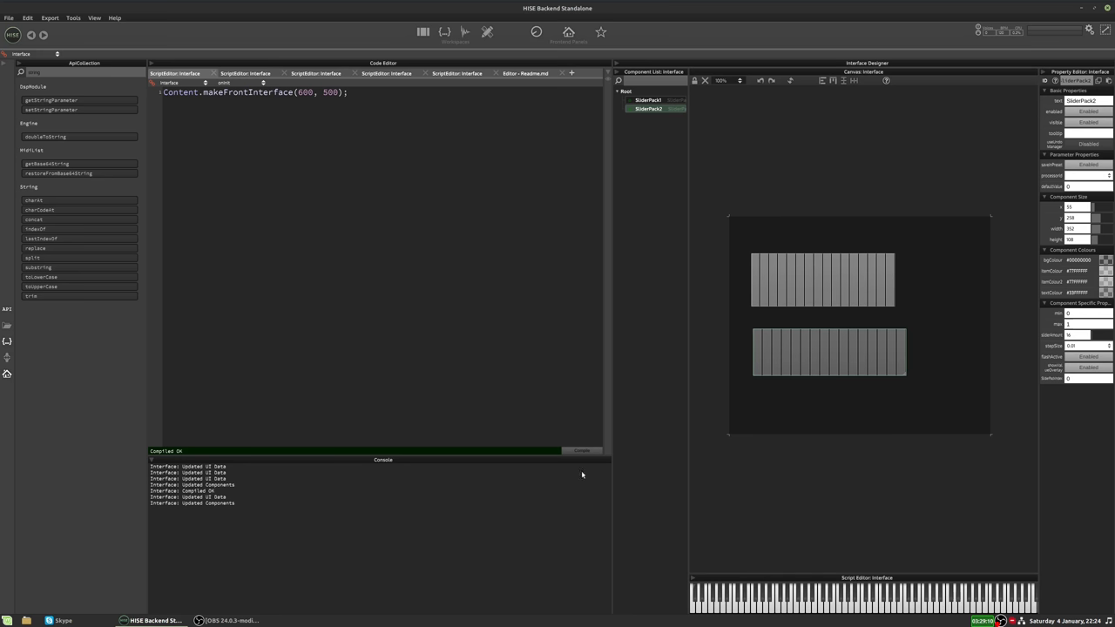
pyautogui.moveTo(758, 357); pyautogui.dragTo(902, 352)
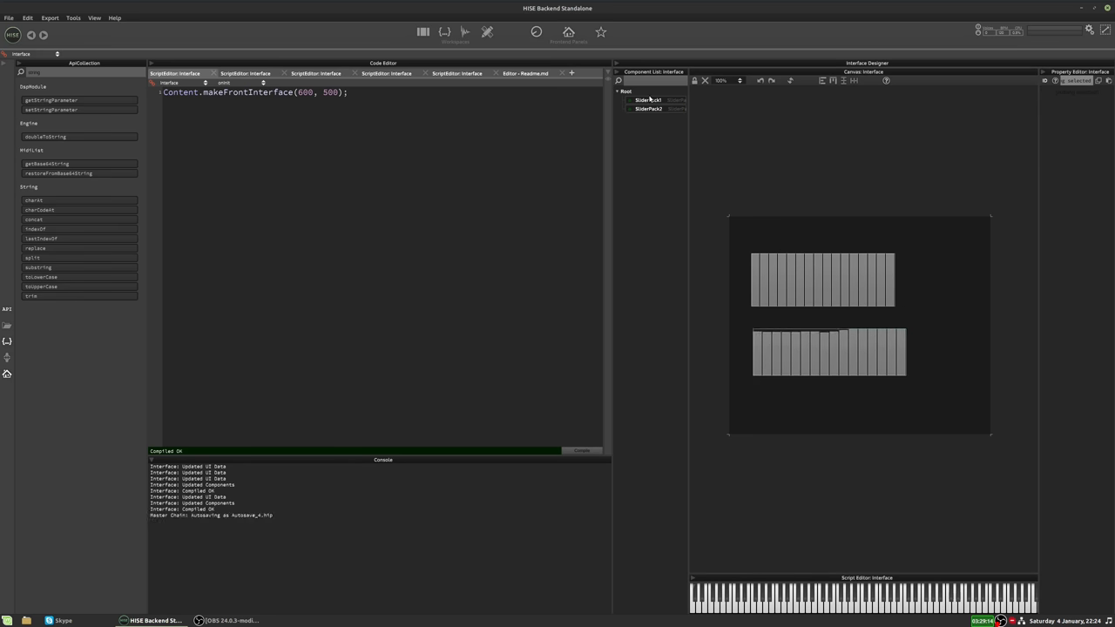
# Create script variable definitions for SliderPack1 and SliderPack2 and paste them into the code.
pyautogui.click(648, 99)
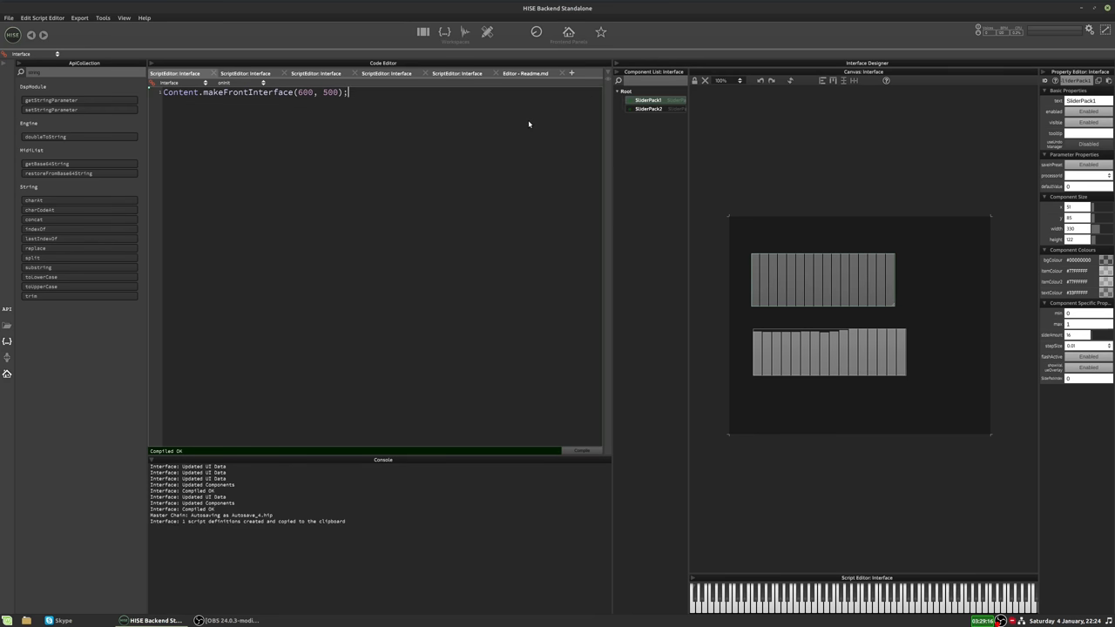
pyautogui.rightClick(651, 101)
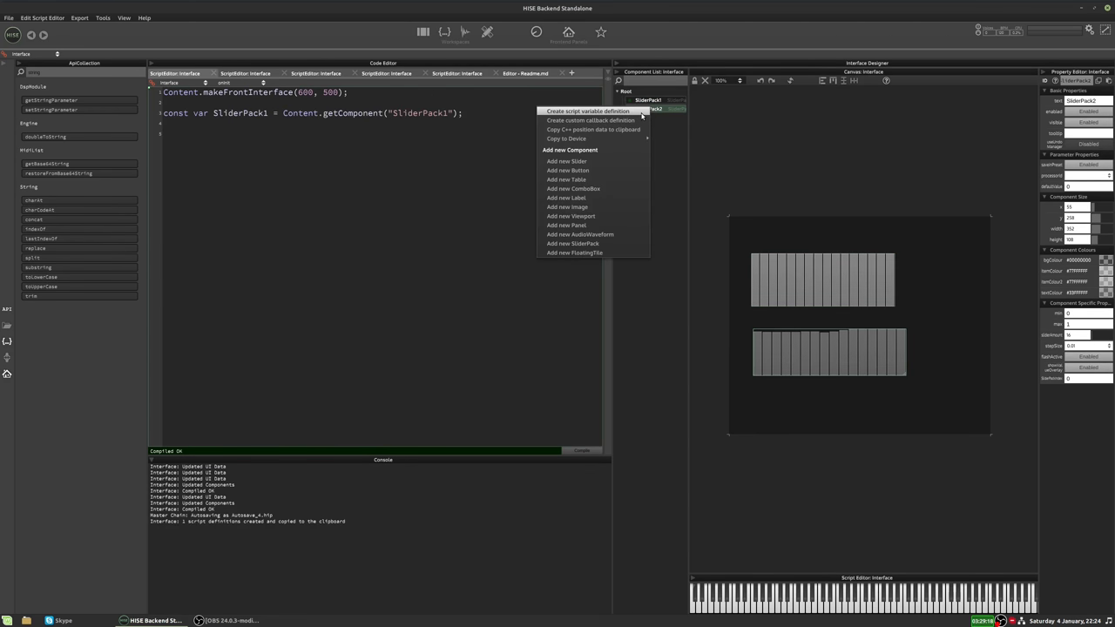
pyautogui.click(584, 111)
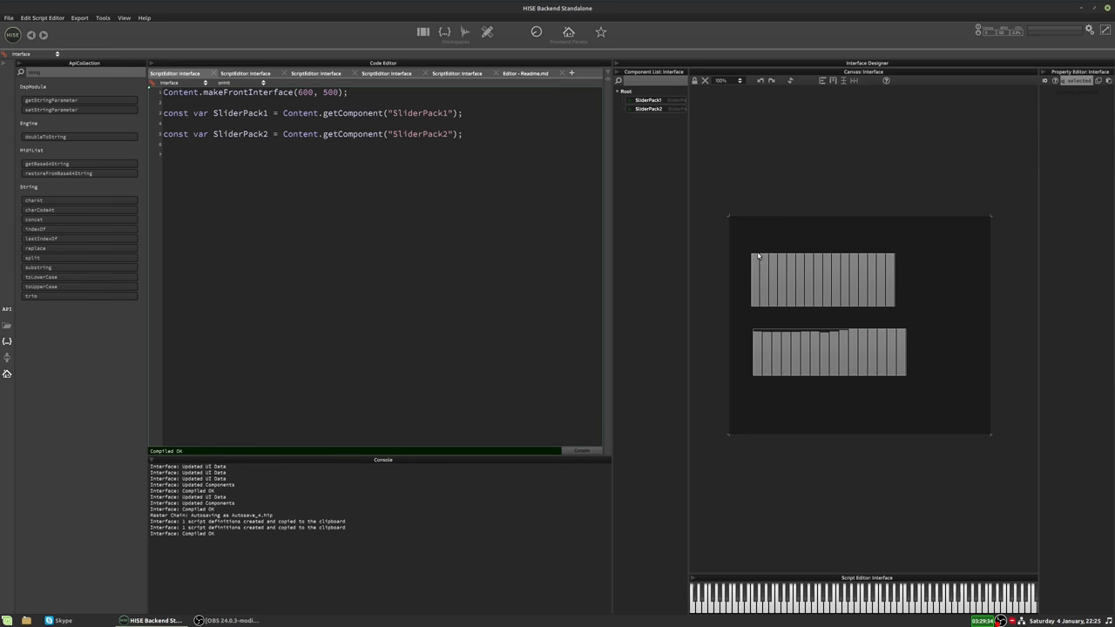
# Make room above the SliderPack1 reference for a new declaration.
pyautogui.moveTo(758, 270); pyautogui.dragTo(808, 269)
pyautogui.write('sliderpack')
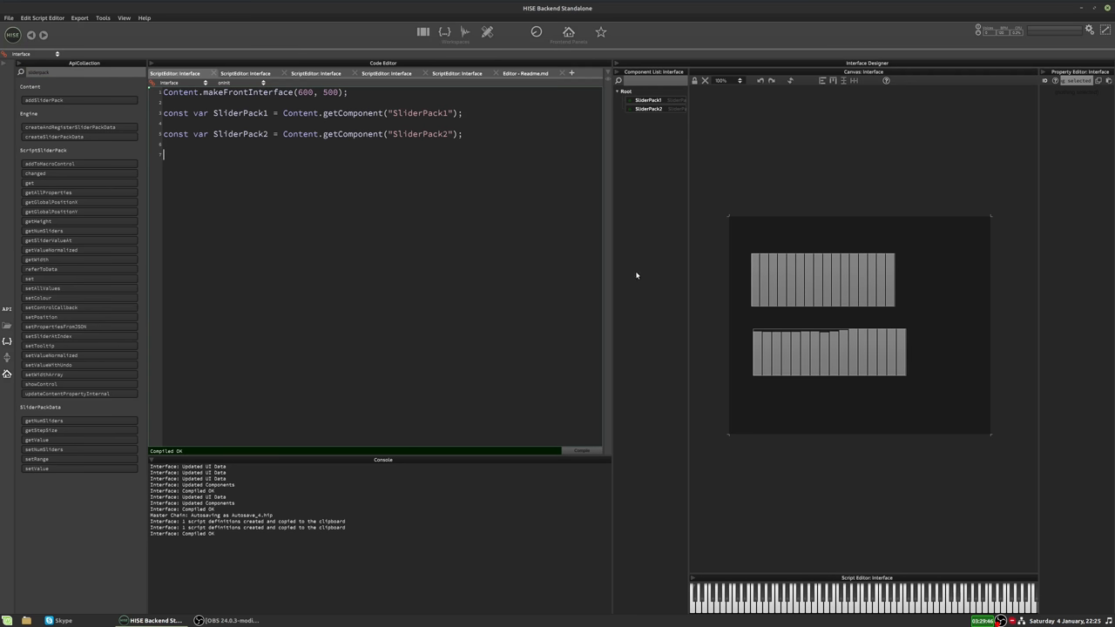
pyautogui.moveTo(268, 233)
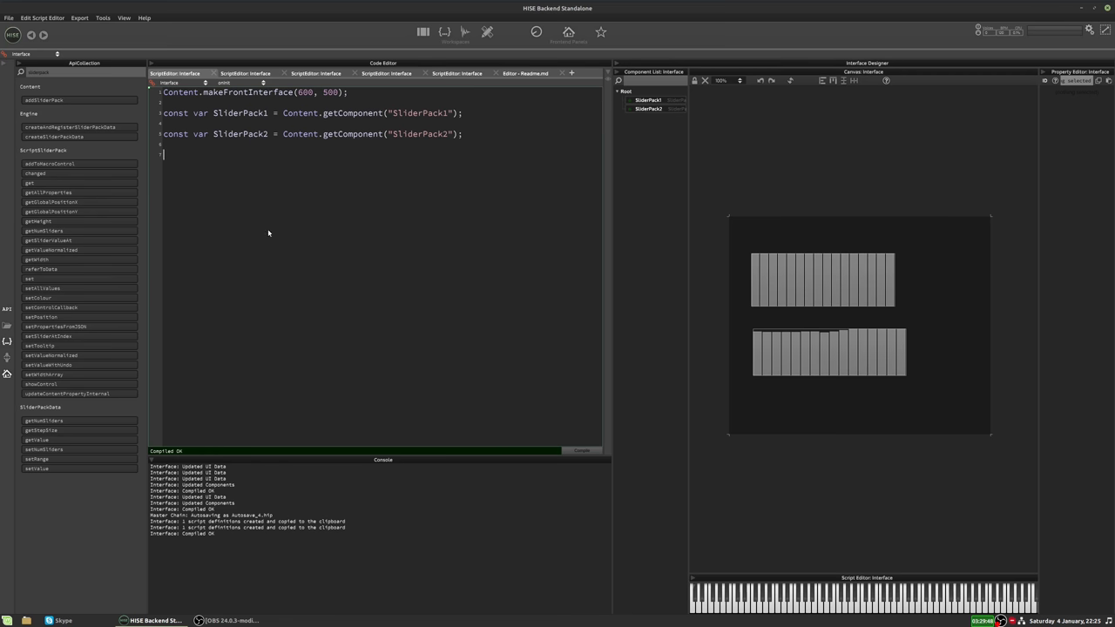
pyautogui.moveTo(48, 334)
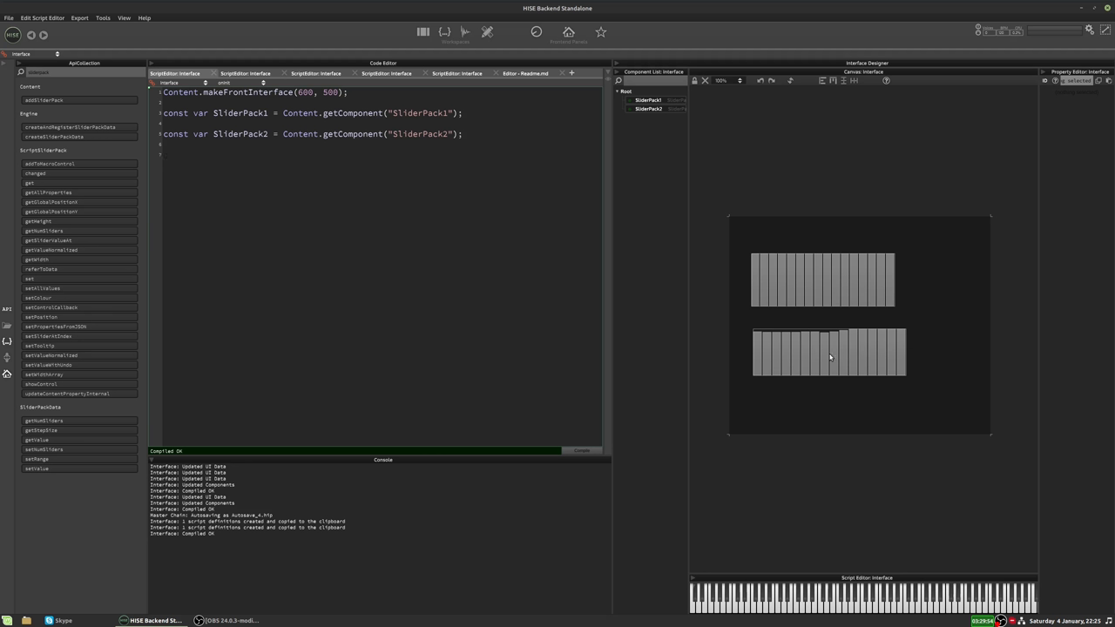
pyautogui.moveTo(871, 359)
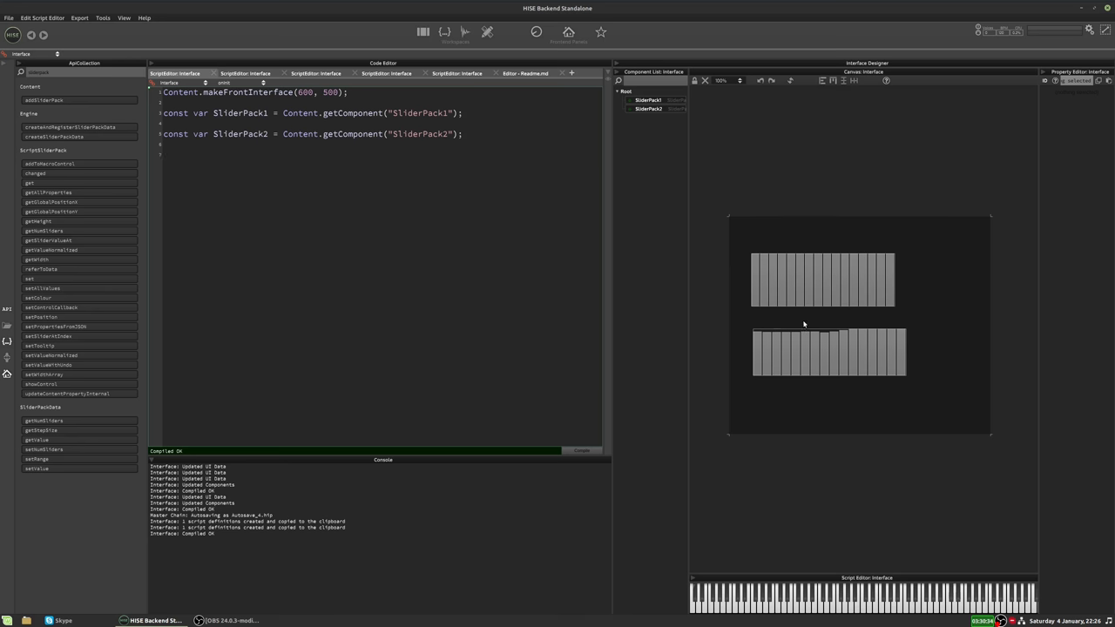
pyautogui.click(165, 153)
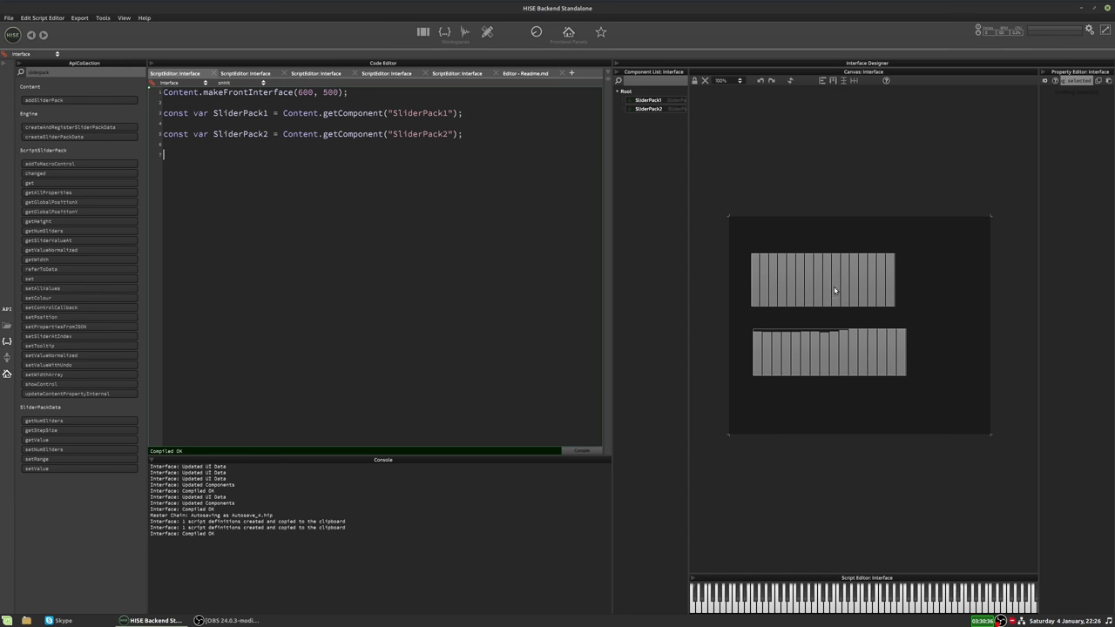
pyautogui.moveTo(799, 303)
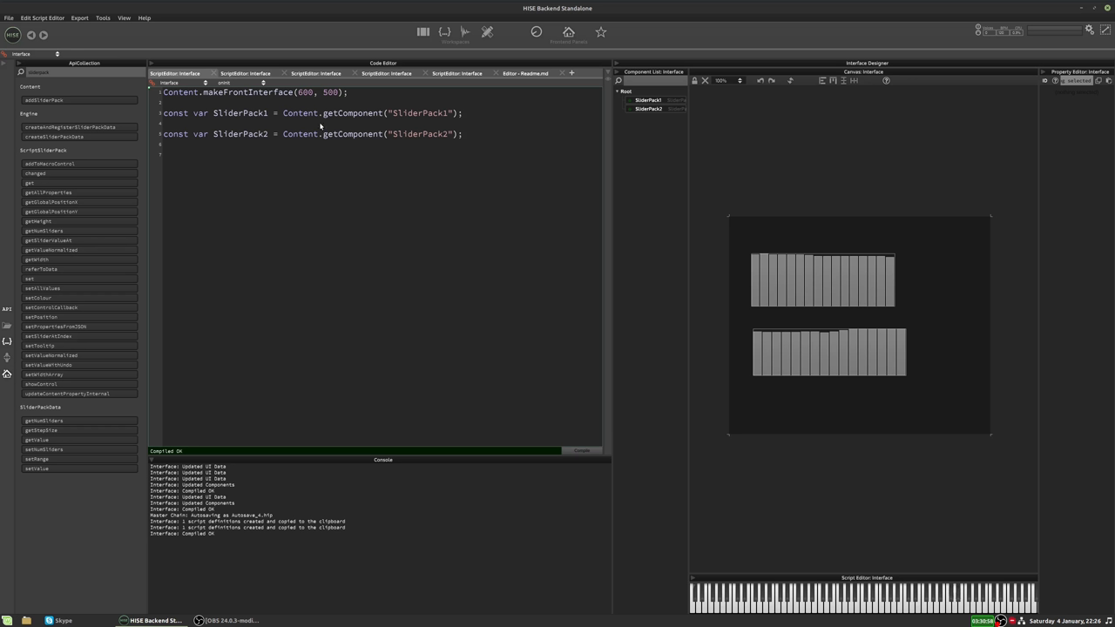
pyautogui.moveTo(338, 107)
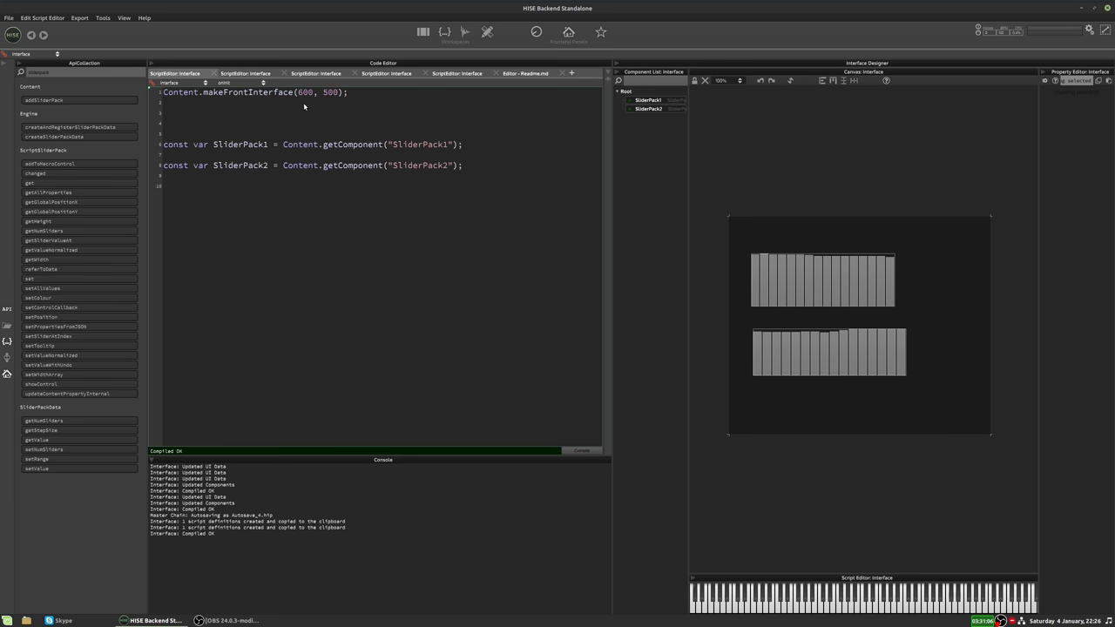
# Declare const var sliderPackData = Engine.createSliderPackData(); above the references.
pyautogui.write('const var d')
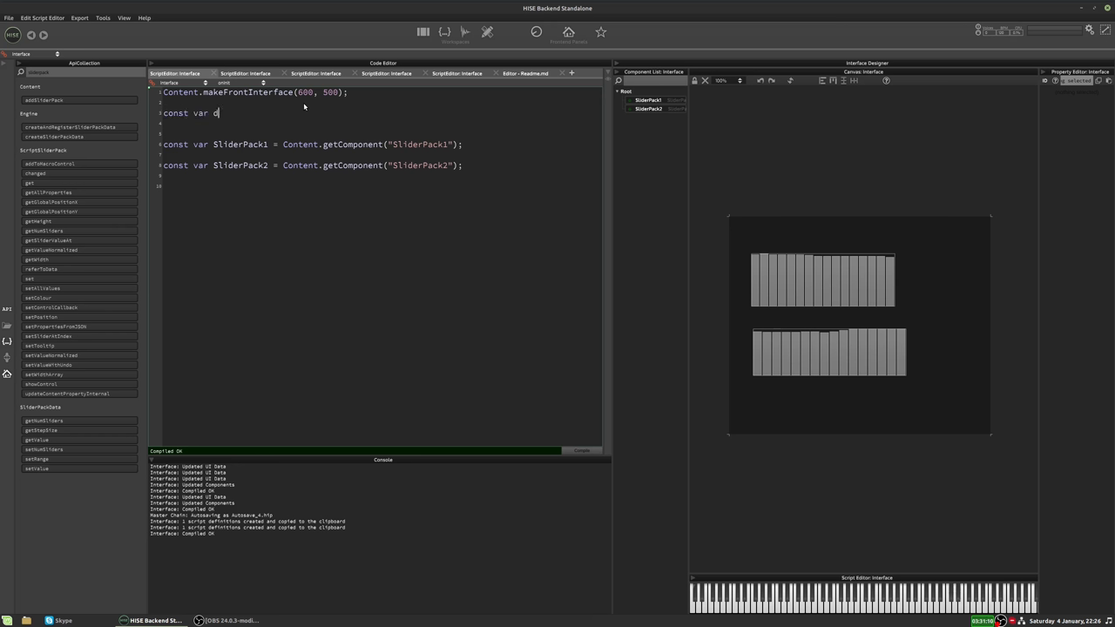
pyautogui.write('liderPackData = Engine')
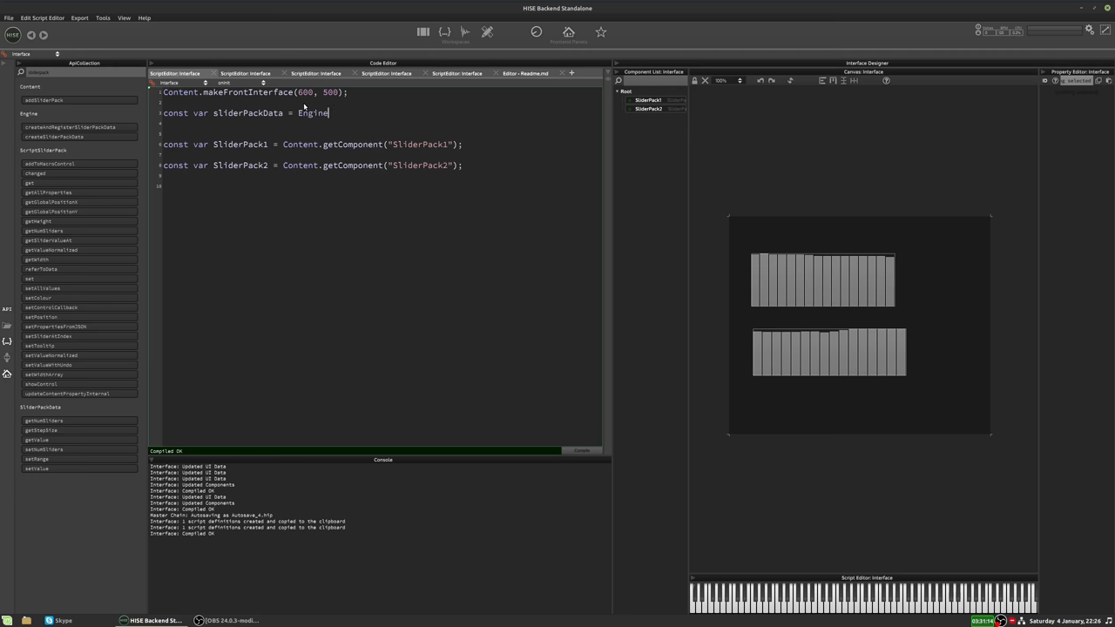
pyautogui.write('.createSliderPackData();')
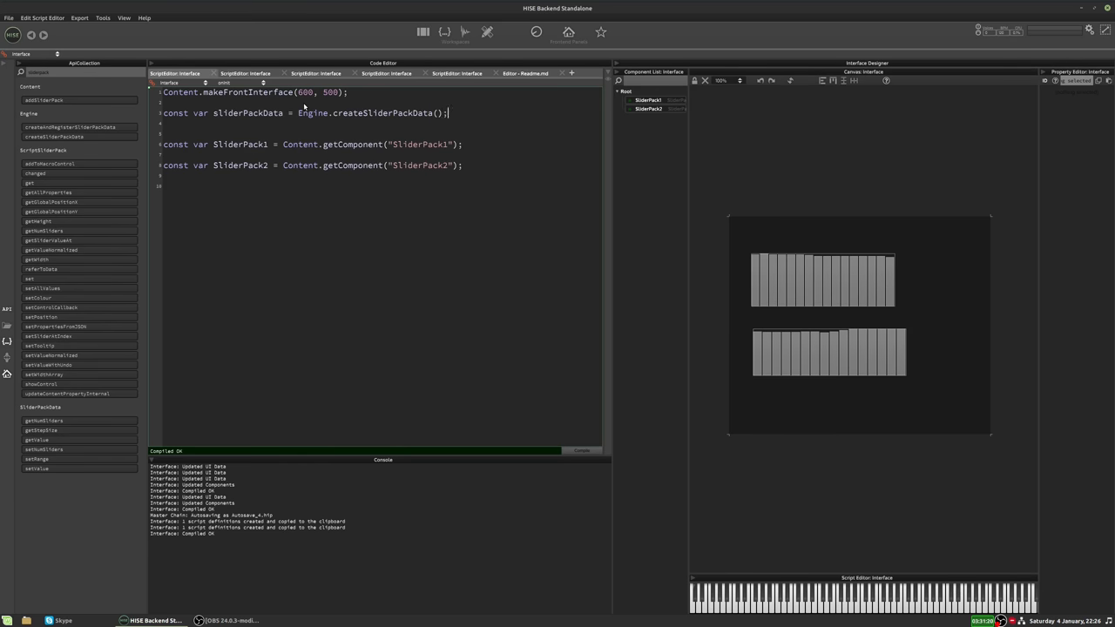
pyautogui.moveTo(472, 103)
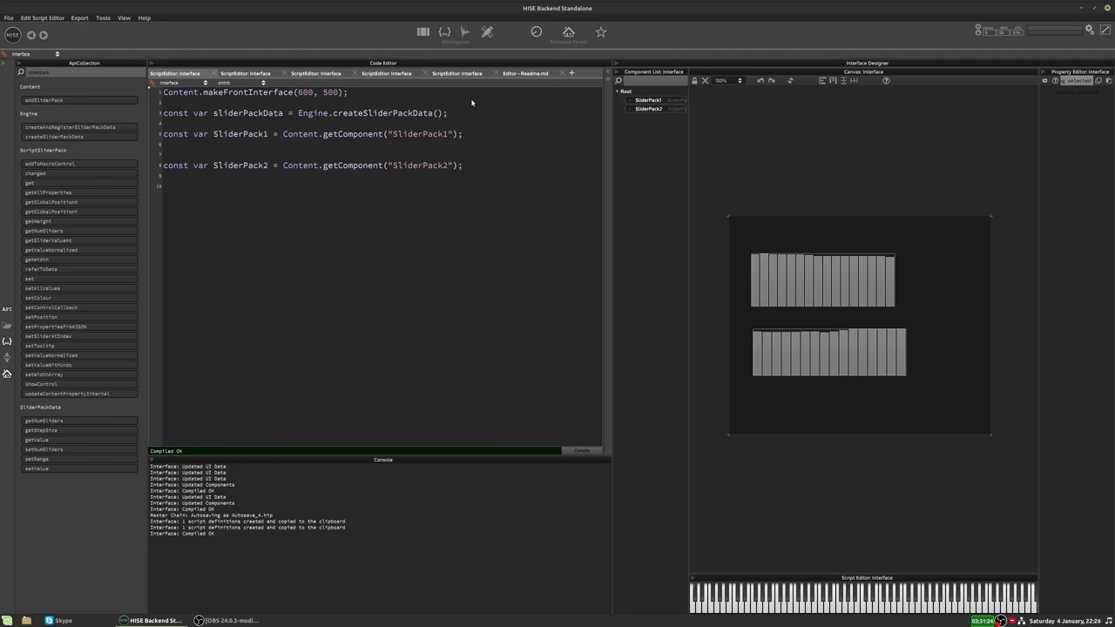
# Have SliderPack1 and SliderPack2 call referToData(sliderPackData) in the Interface onInit.
pyautogui.write('SliderPac')
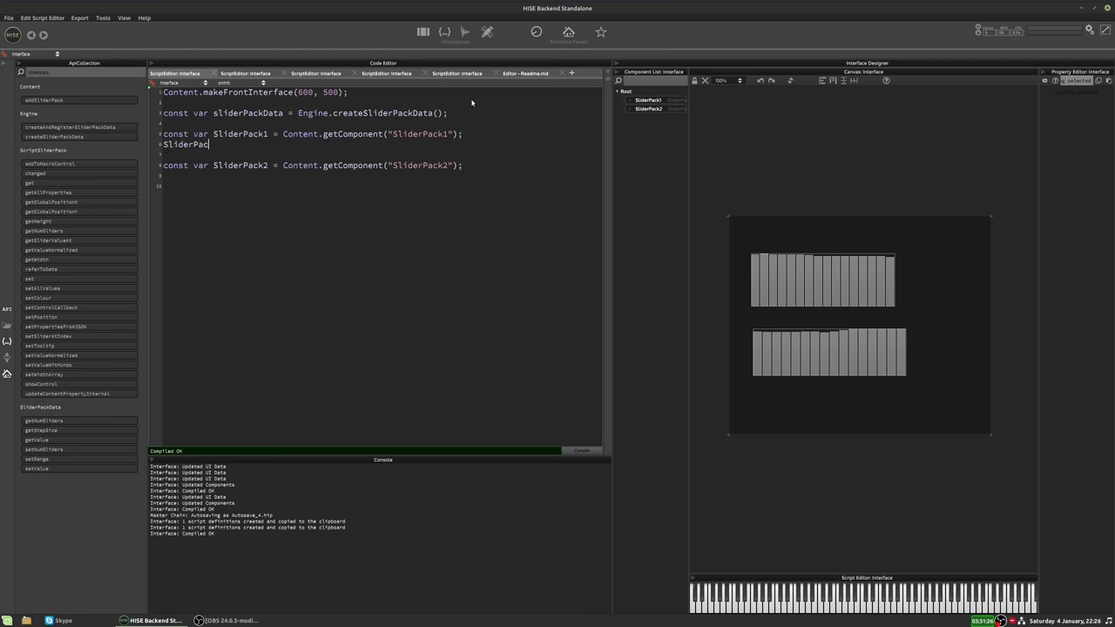
pyautogui.write('1')
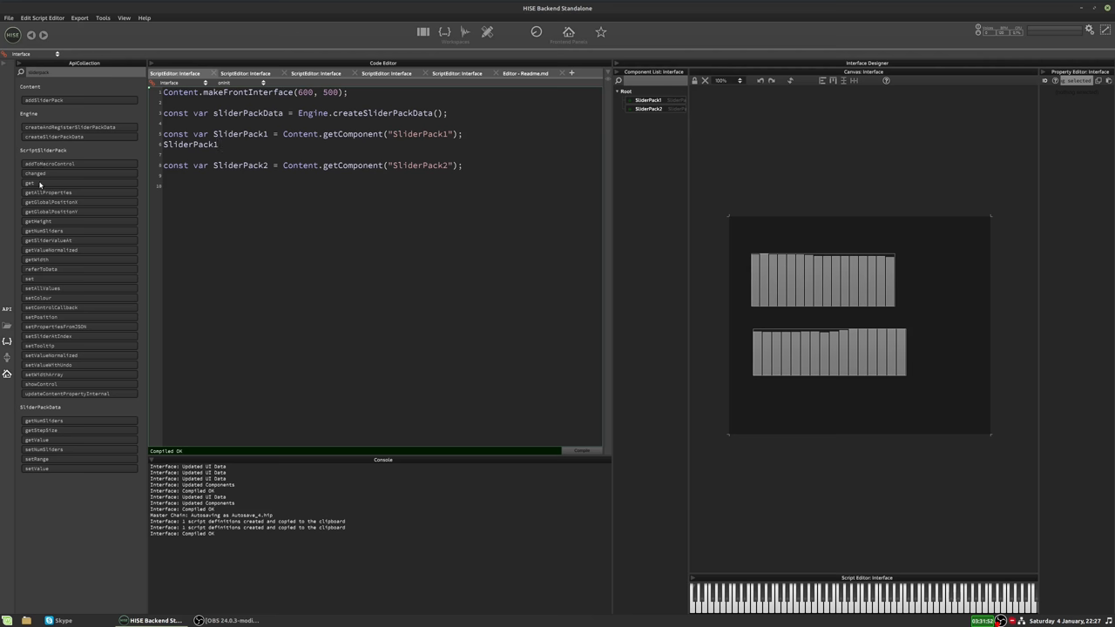
pyautogui.moveTo(42, 268)
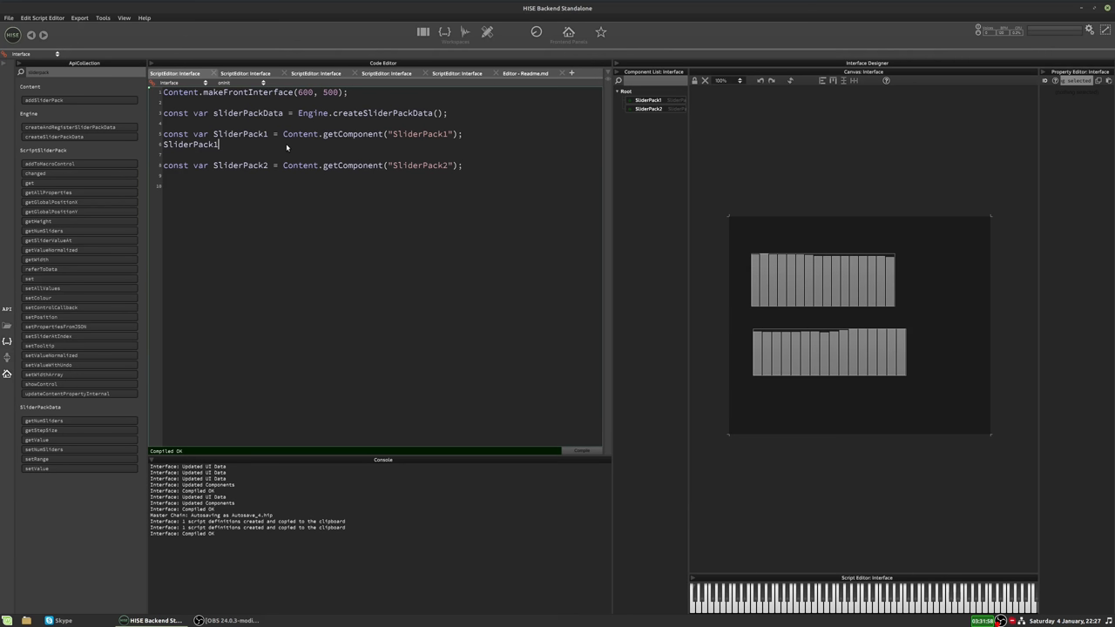
pyautogui.write('.referToData(sliderPackData);')
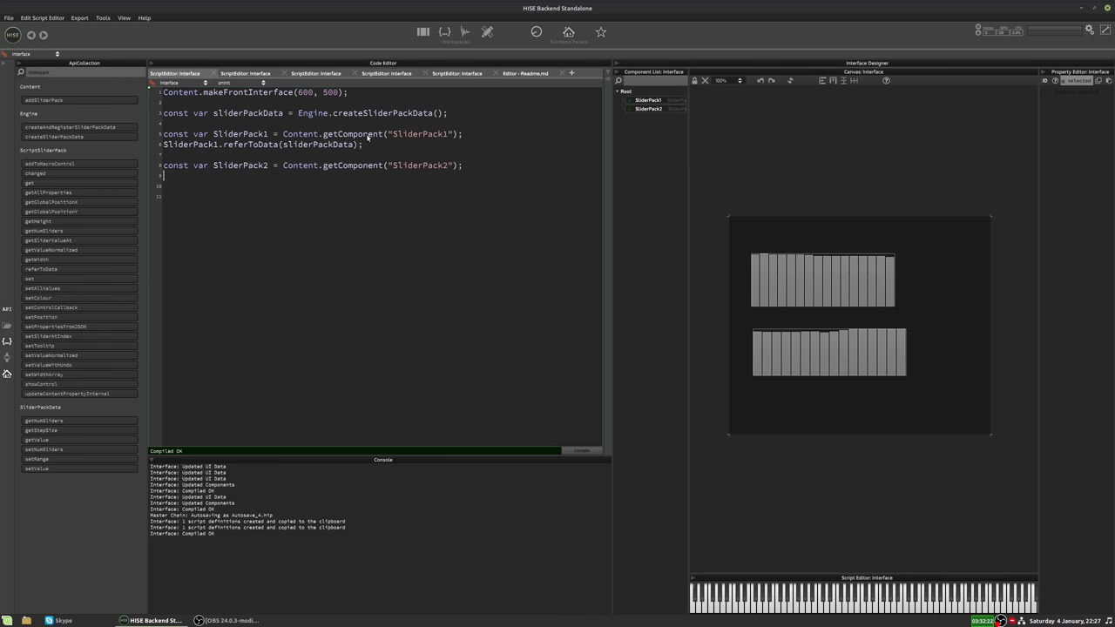
pyautogui.write('SliderPack1.referToData(sliderPackData);')
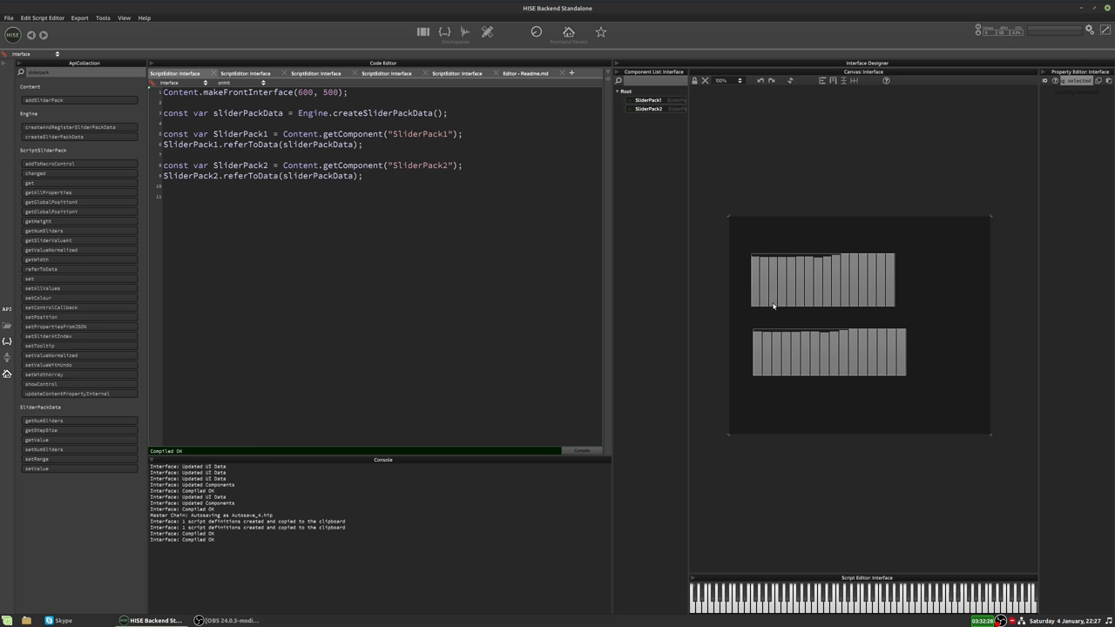
# Draw values on the first slider pack to check both packs move together.
pyautogui.moveTo(757, 279); pyautogui.dragTo(891, 279)
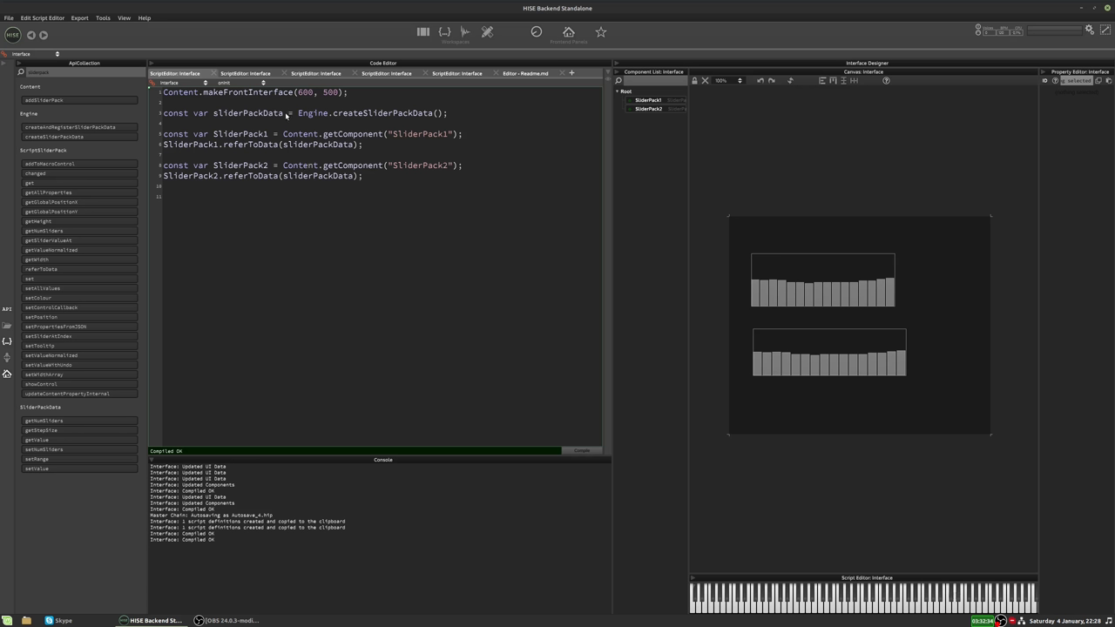
pyautogui.doubleClick(249, 113)
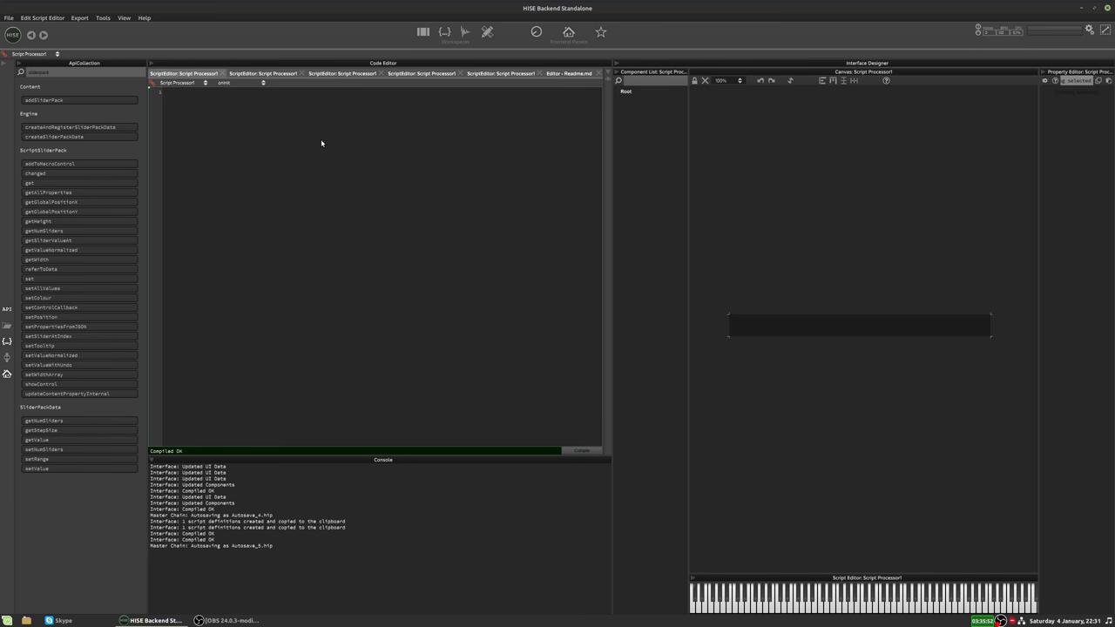
# Set the Script Processor's content height to 200 and add a slider pack to its interface.
pyautogui.write('Content.')
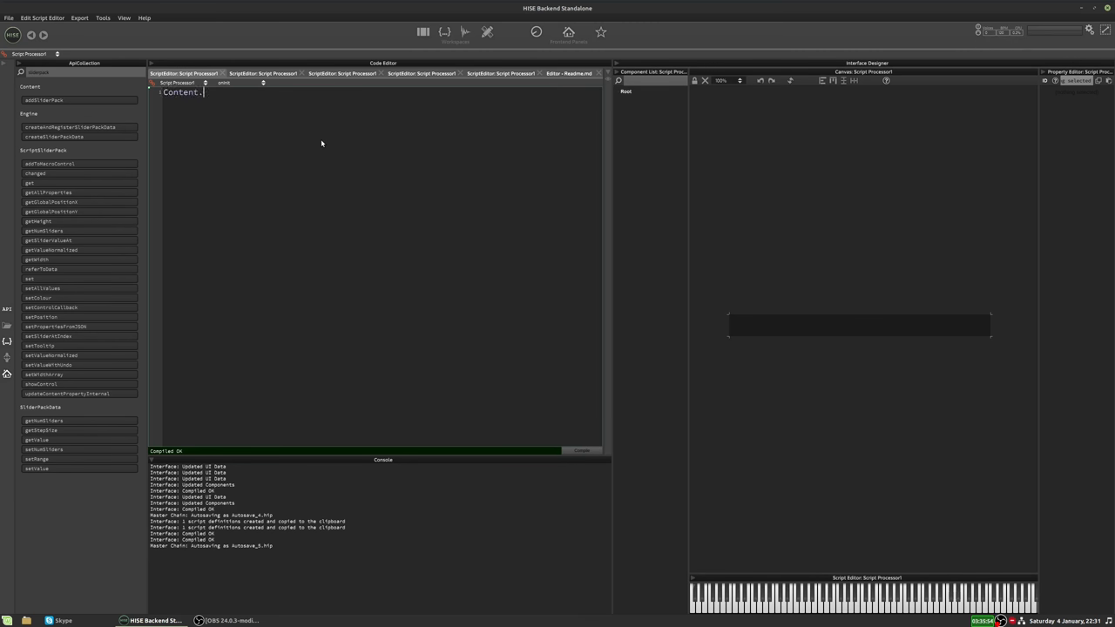
pyautogui.write('setHeight')
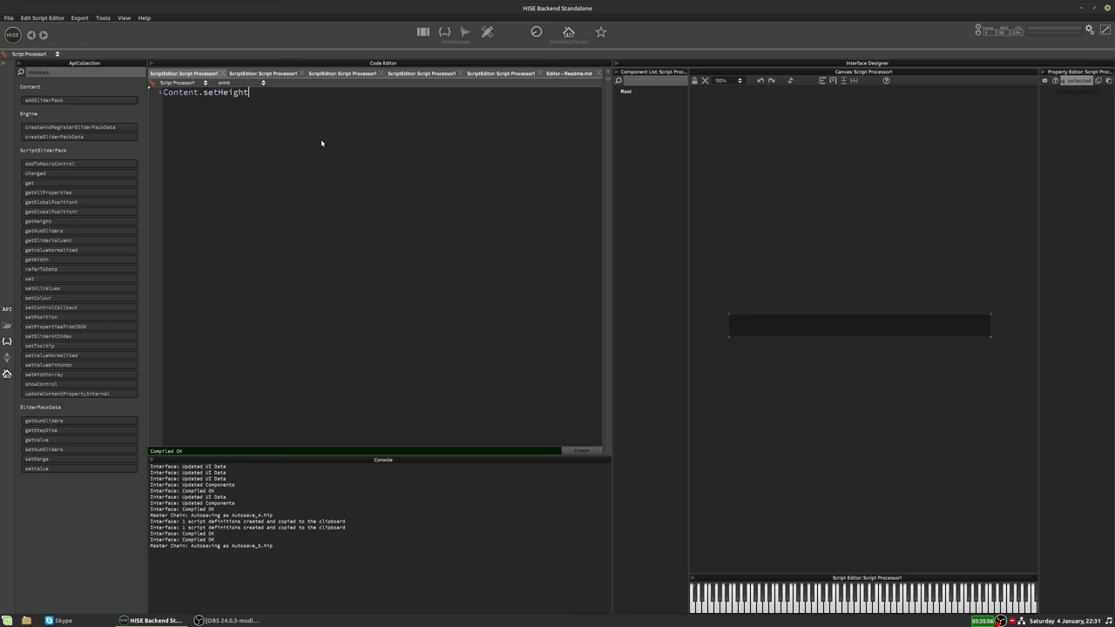
pyautogui.write('(20)')
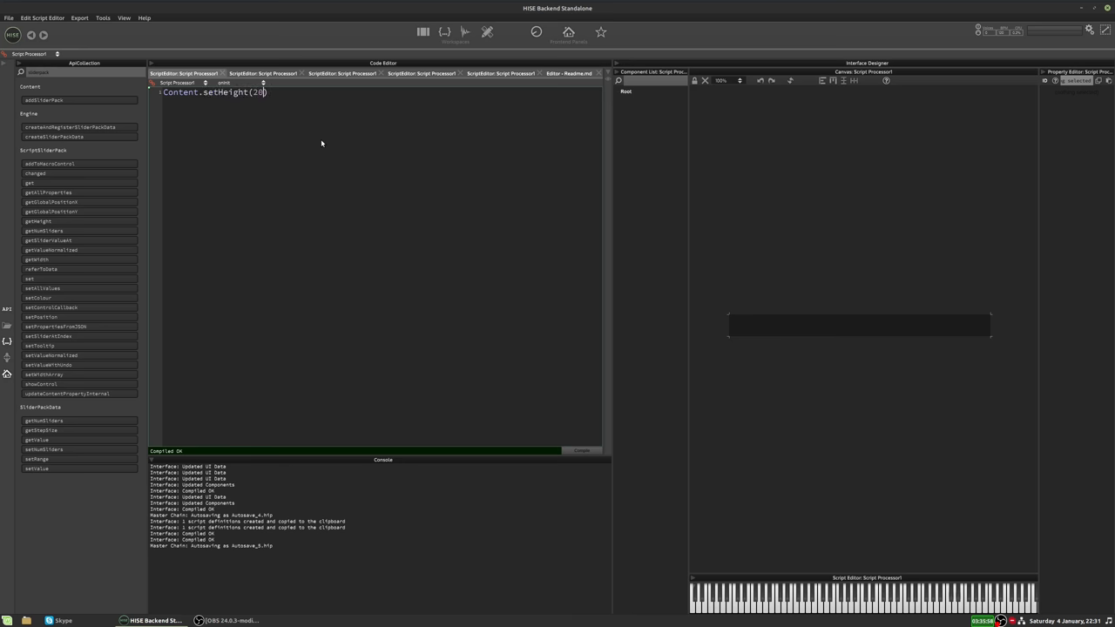
pyautogui.write('0;')
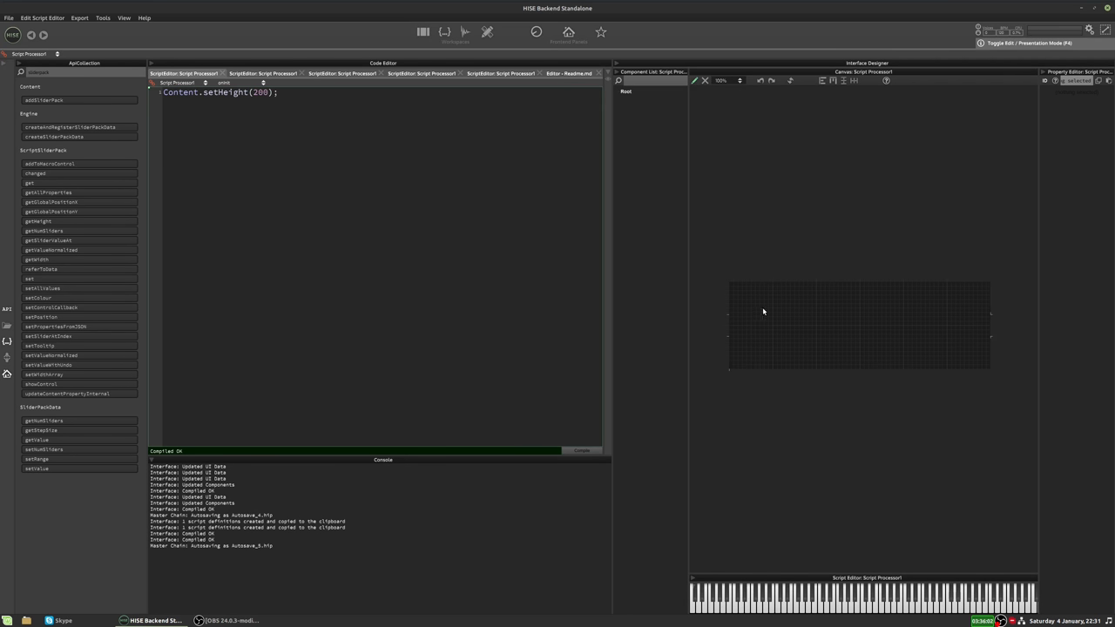
pyautogui.rightClick(763, 312)
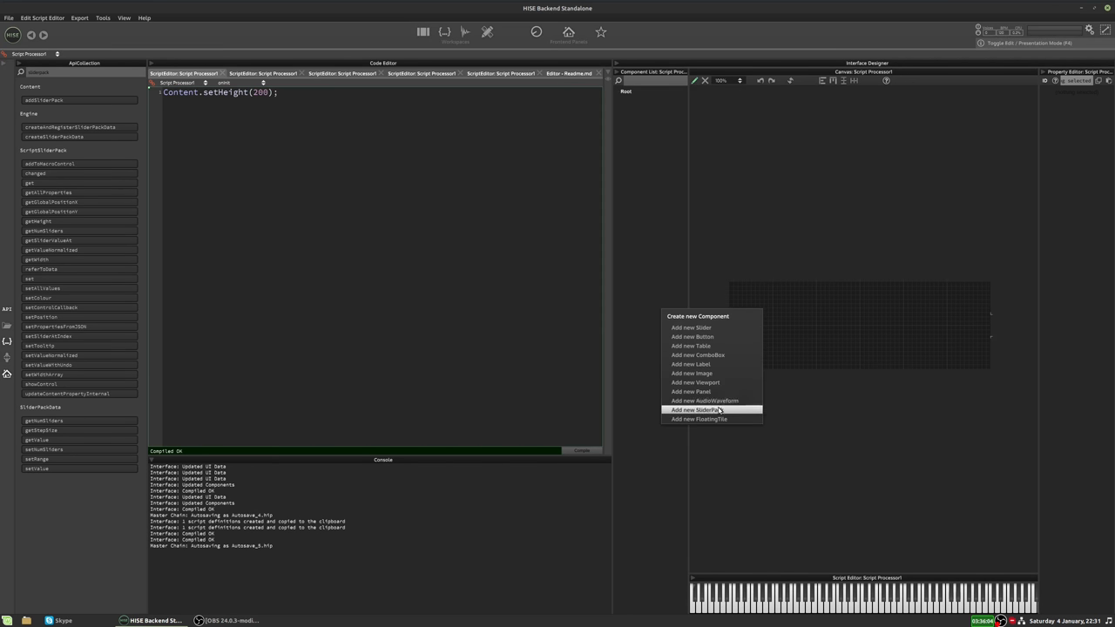
pyautogui.click(691, 411)
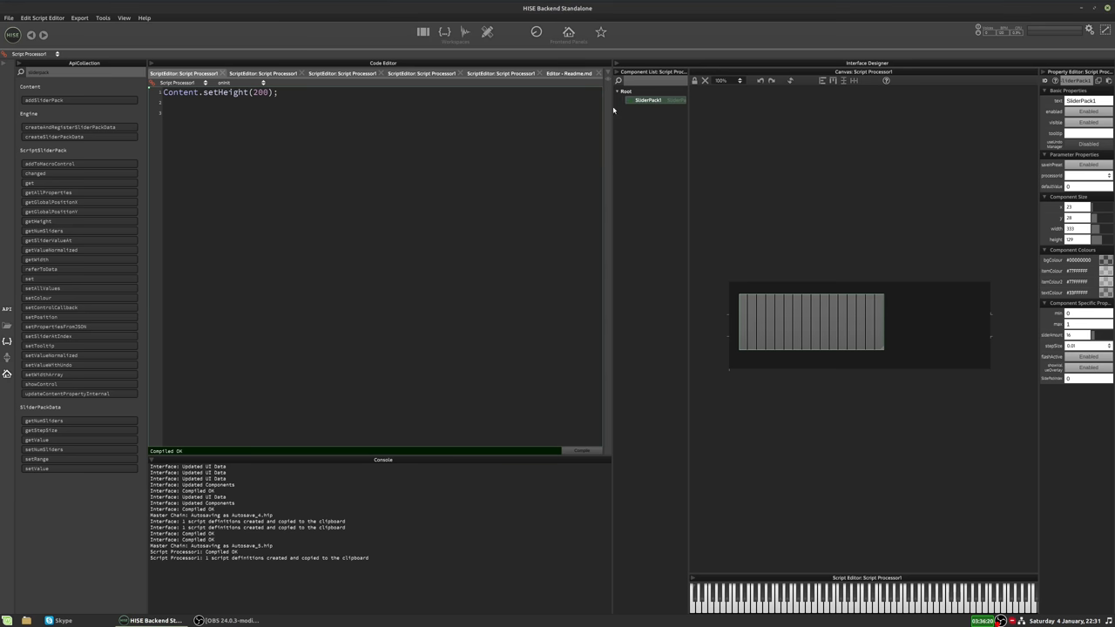
# Reference SliderPack1 in the second script and call referToData(sliderPackData), which fails to compile.
pyautogui.write('const var SliderPack1 = Content.getComponent("SliderPack1");')
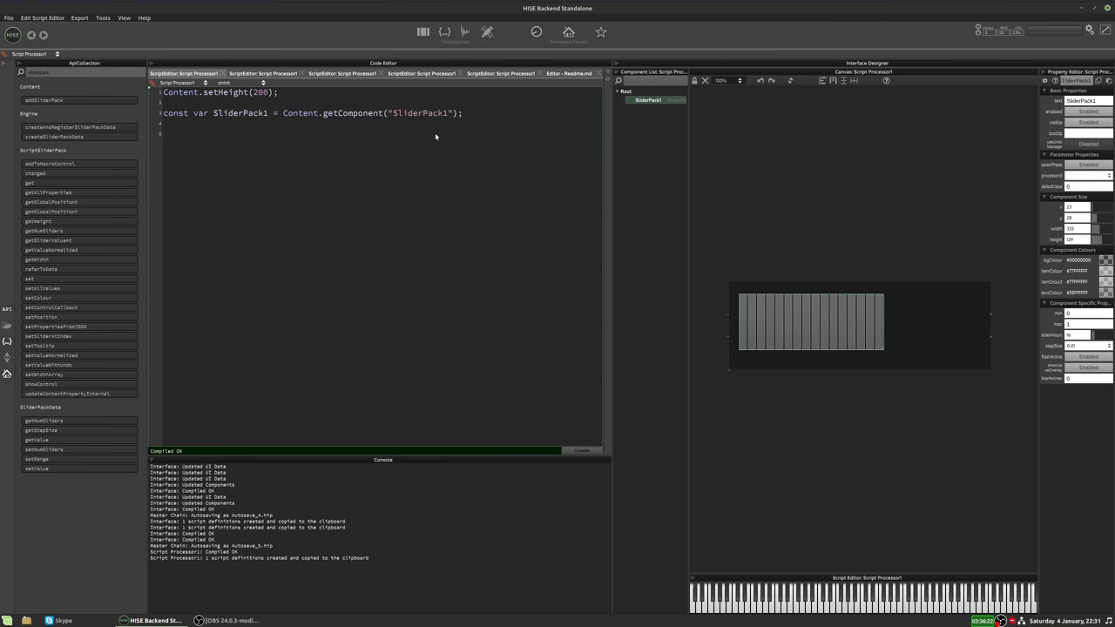
pyautogui.write('SliderPack1')
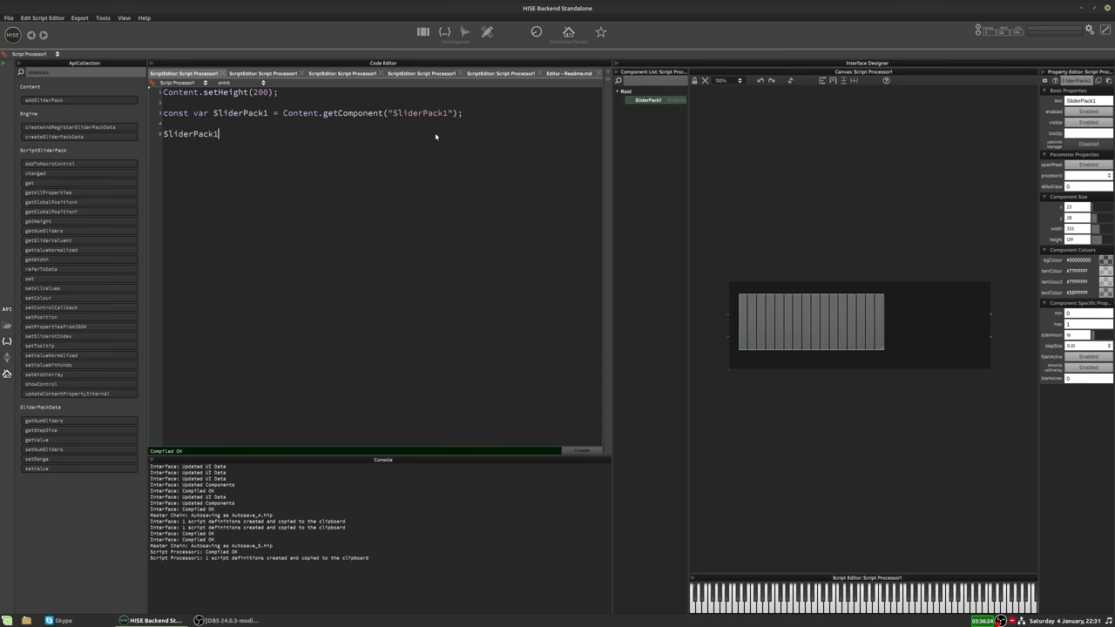
pyautogui.write('.referToDa')
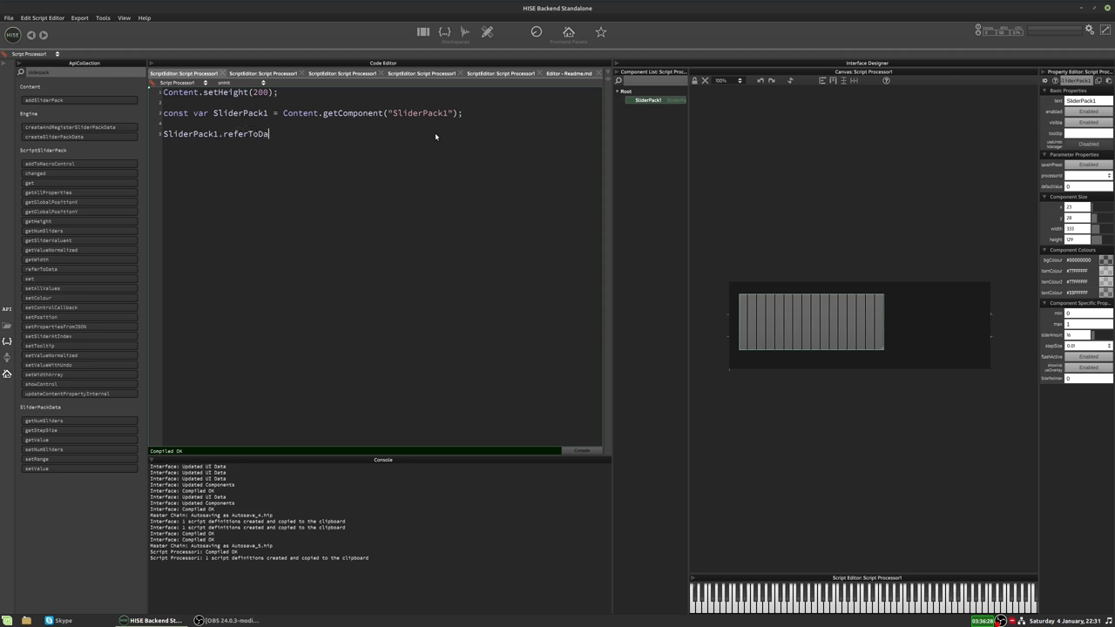
pyautogui.write('(sl')
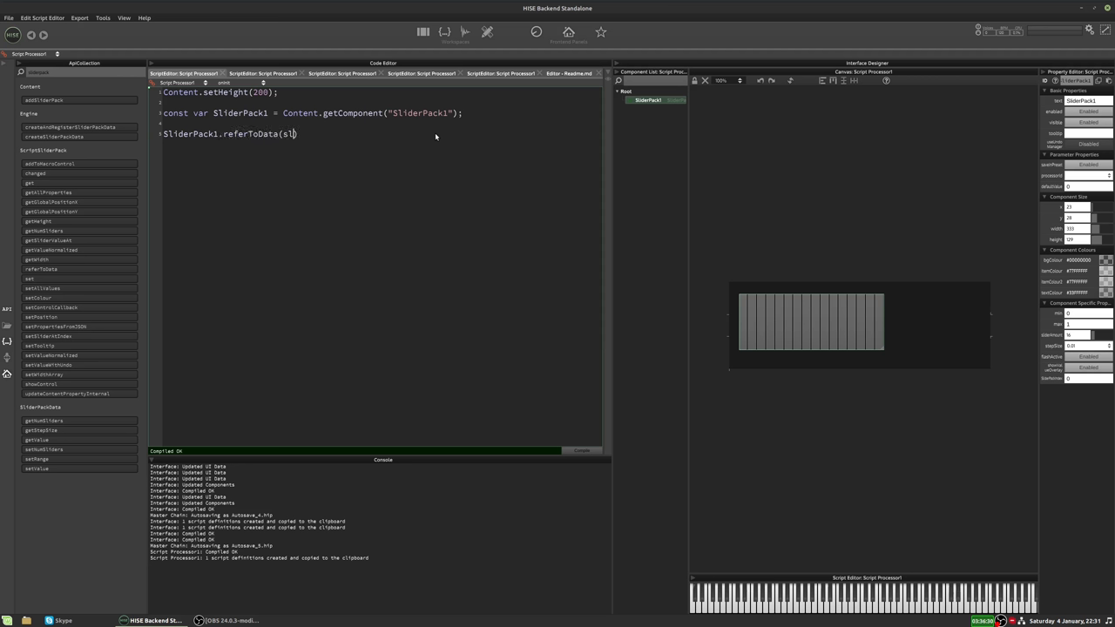
pyautogui.write('iderPackData)')
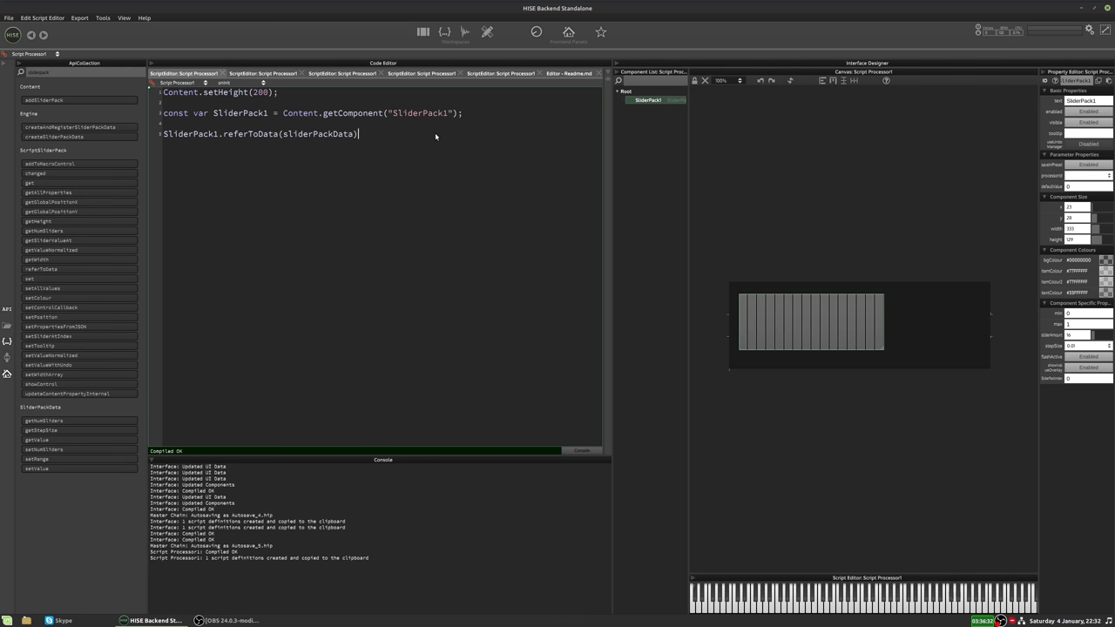
pyautogui.write(';')
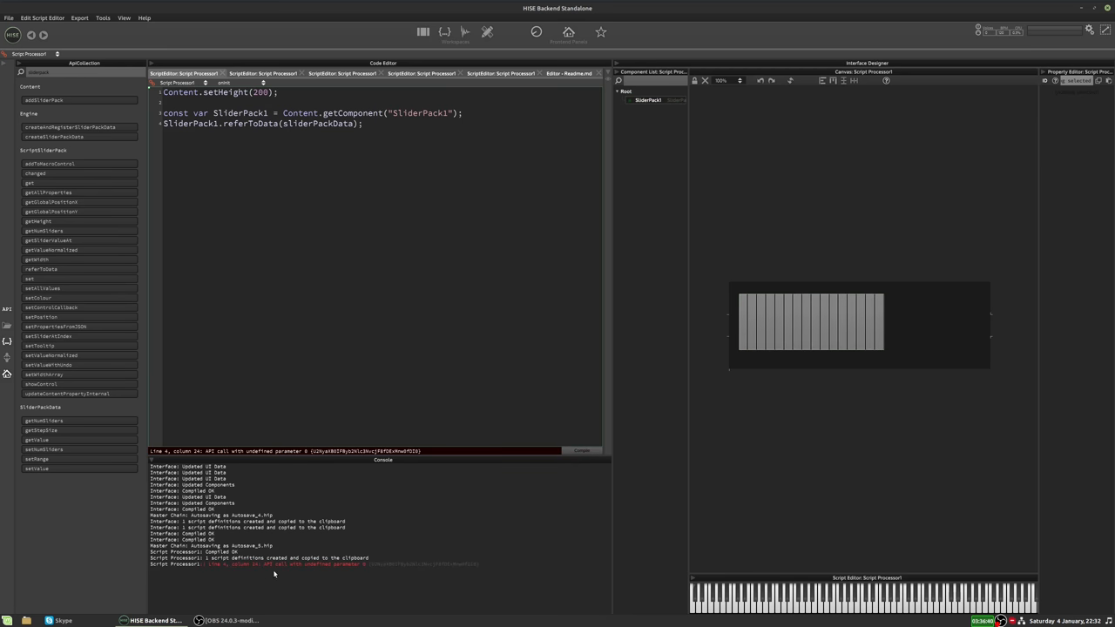
# Return to the Interface script and select the sliderPackData declaration name.
pyautogui.doubleClick(317, 124)
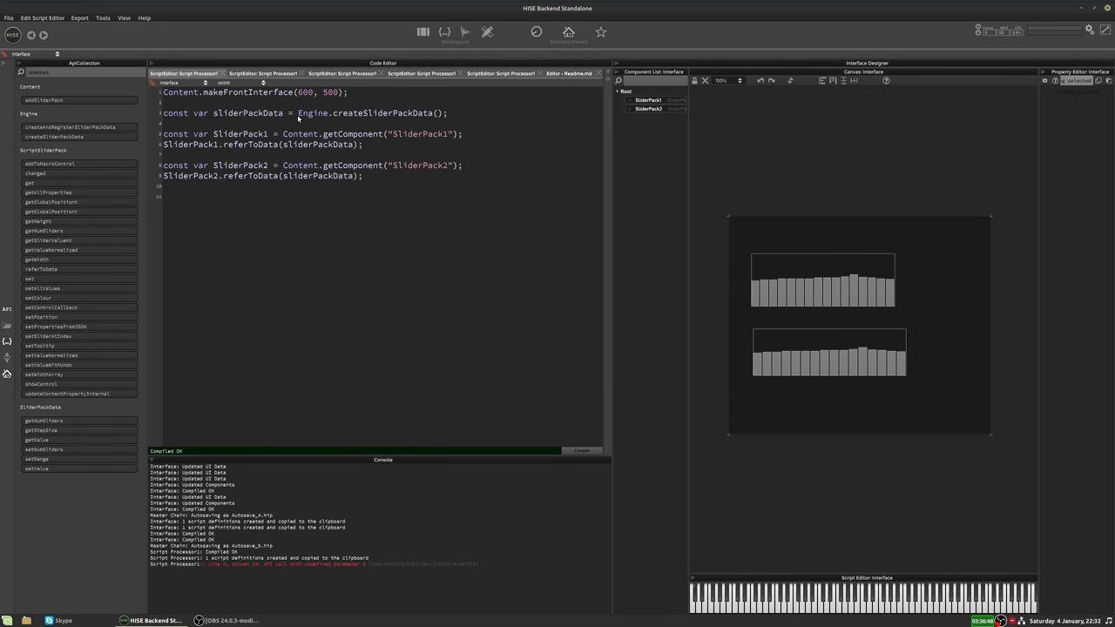
pyautogui.doubleClick(247, 114)
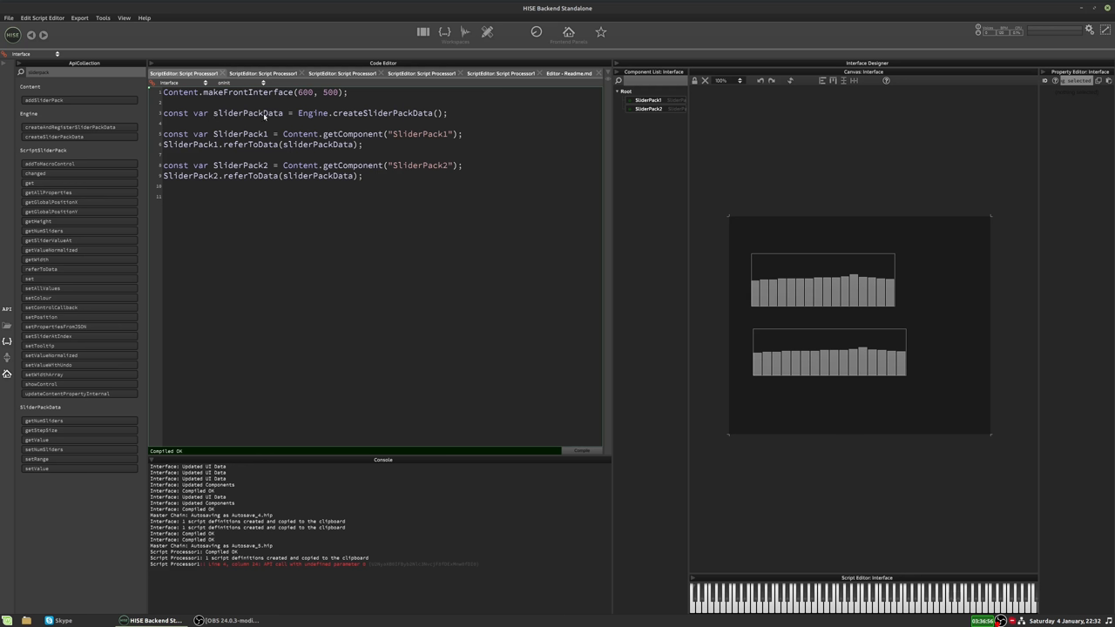
pyautogui.doubleClick(247, 112)
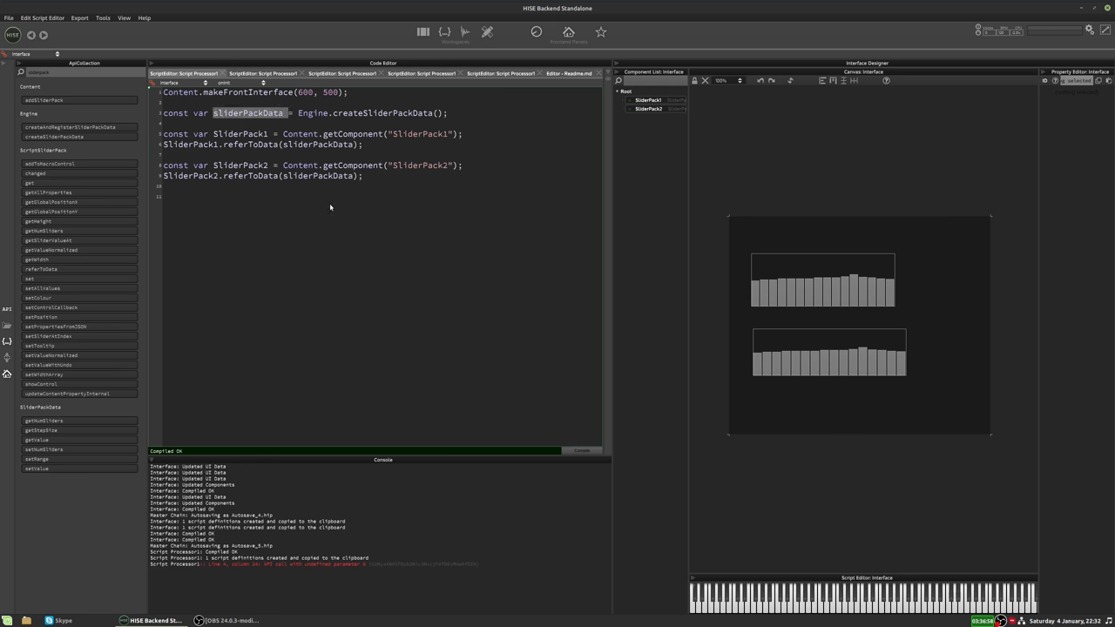
pyautogui.moveTo(328, 165)
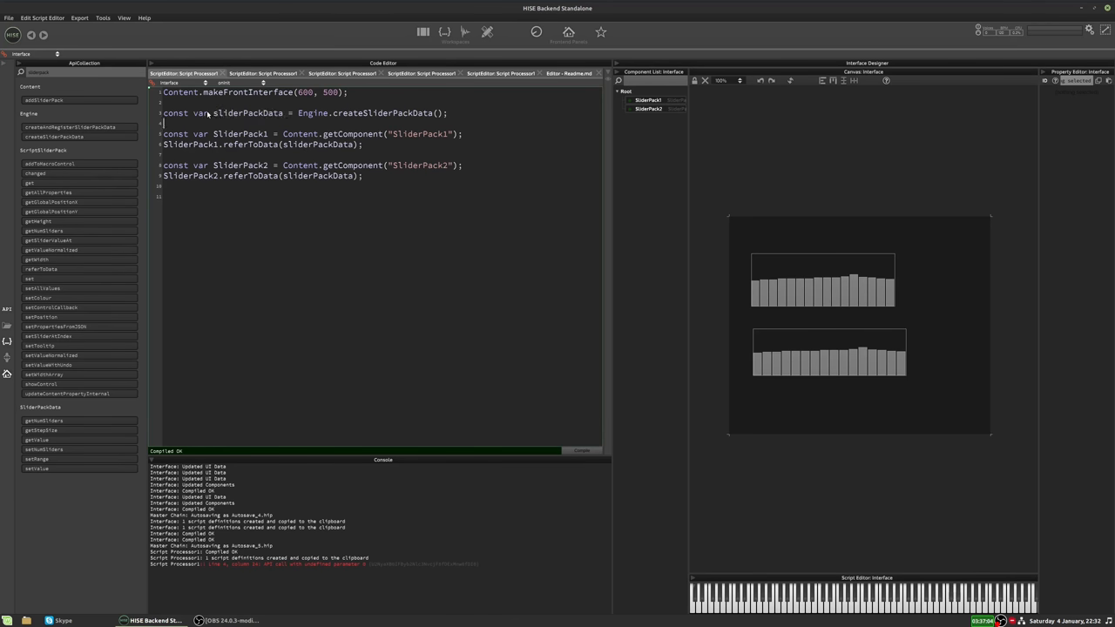
# Change the declaration to global g_sliderPackData in the Interface onInit.
pyautogui.write('global')
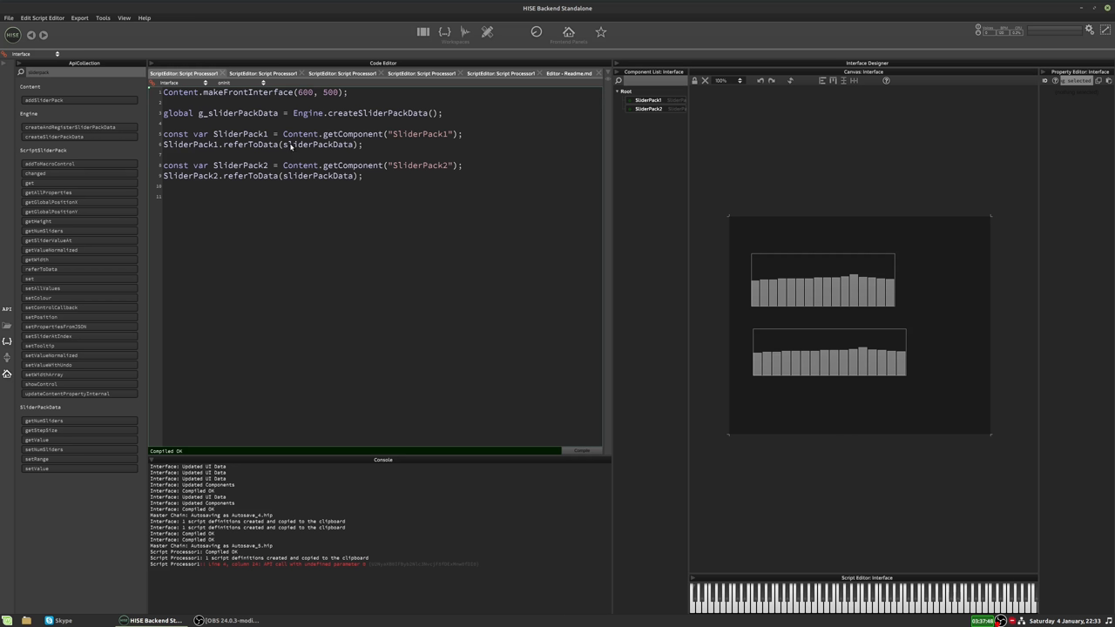
pyautogui.write('g_')
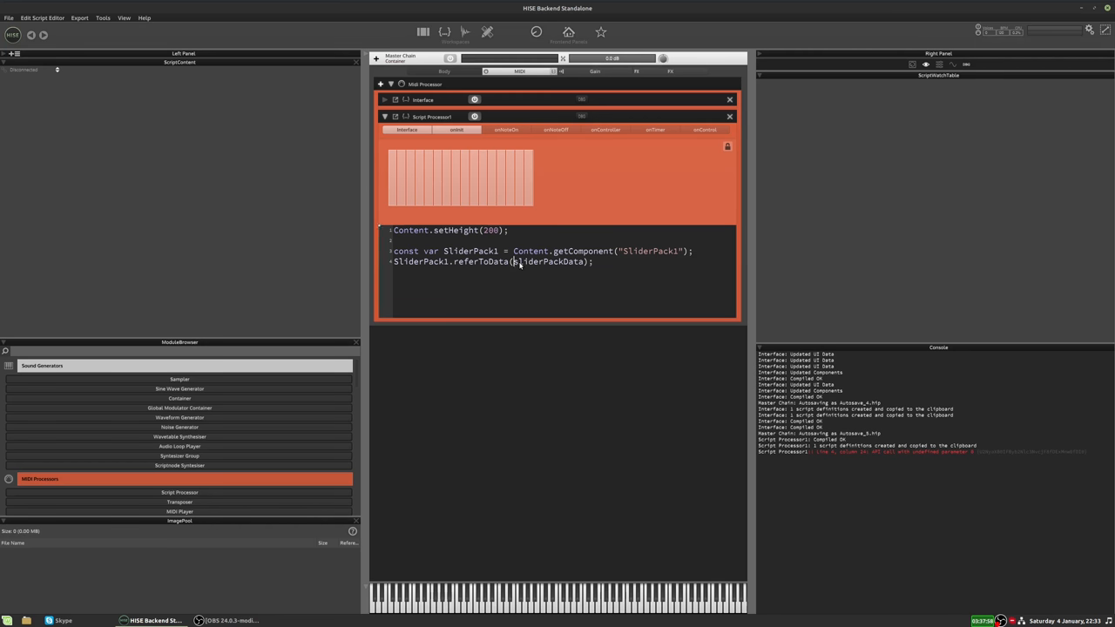
# Change the second script's call to referToData(g_sliderPackData) and compile.
pyautogui.write('g_s')
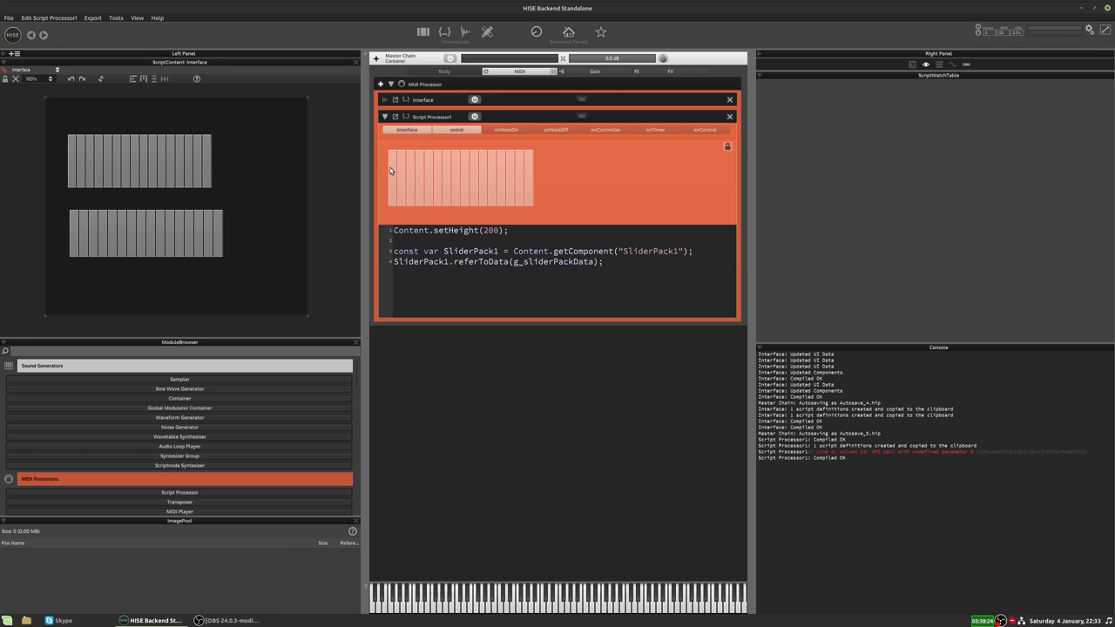
# Draw a new shape across the Script Processor's slider pack so all three packs mirror it.
pyautogui.moveTo(391, 188); pyautogui.dragTo(522, 171)
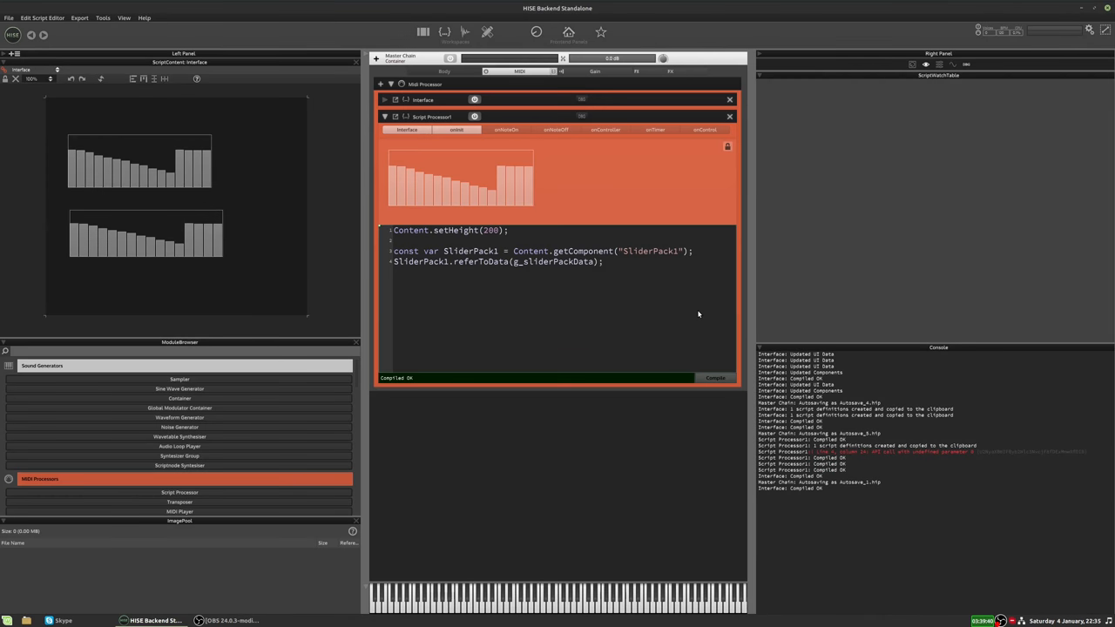
pyautogui.moveTo(445, 254)
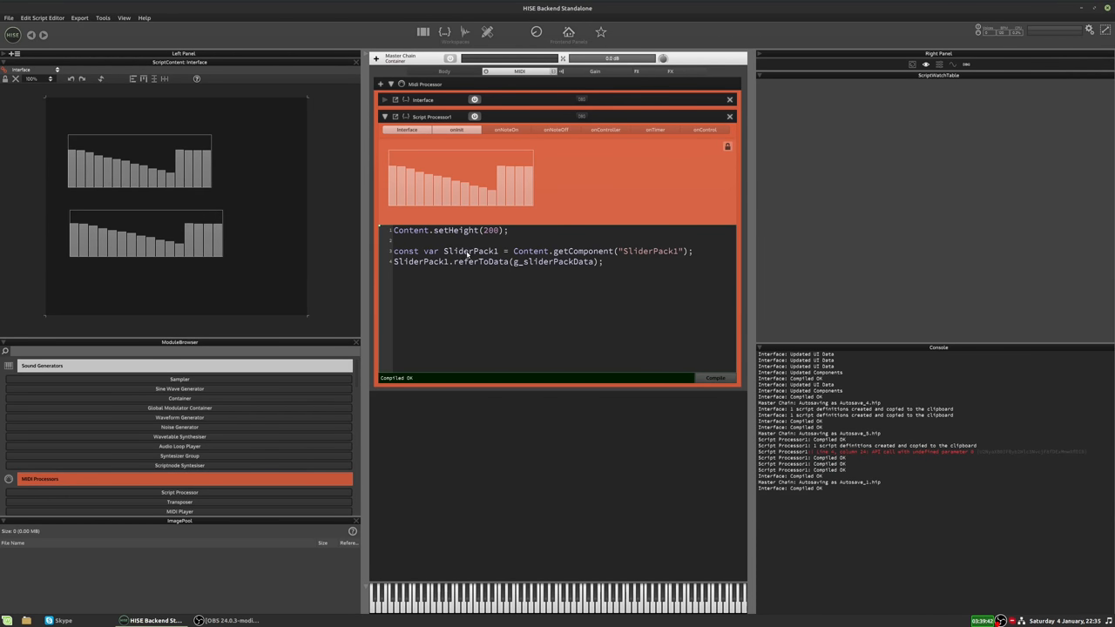
pyautogui.moveTo(534, 263)
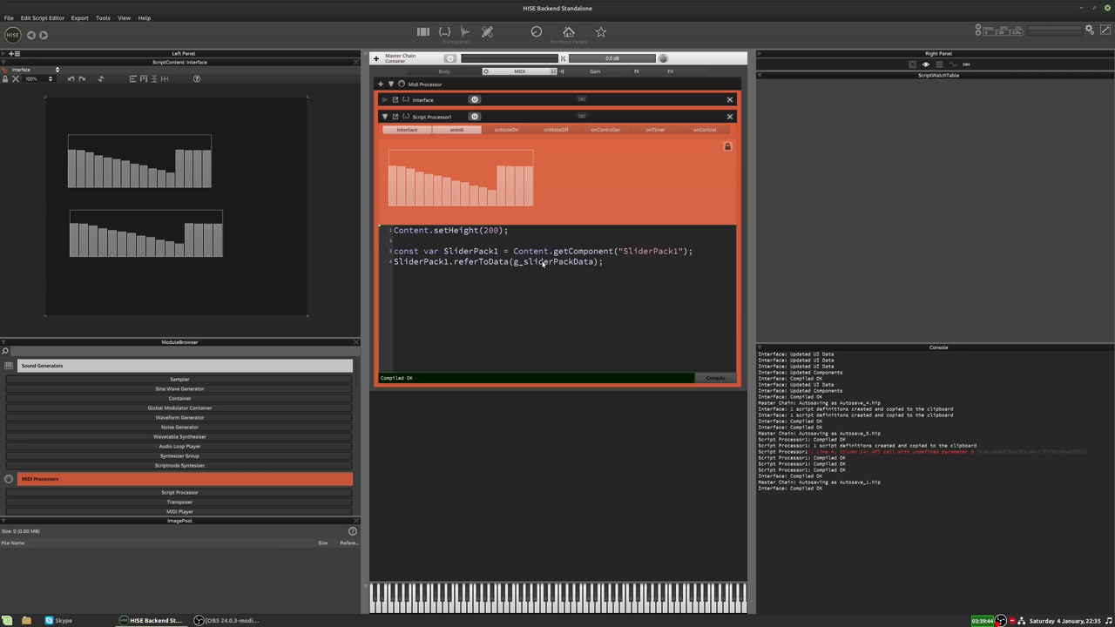
pyautogui.moveTo(613, 272)
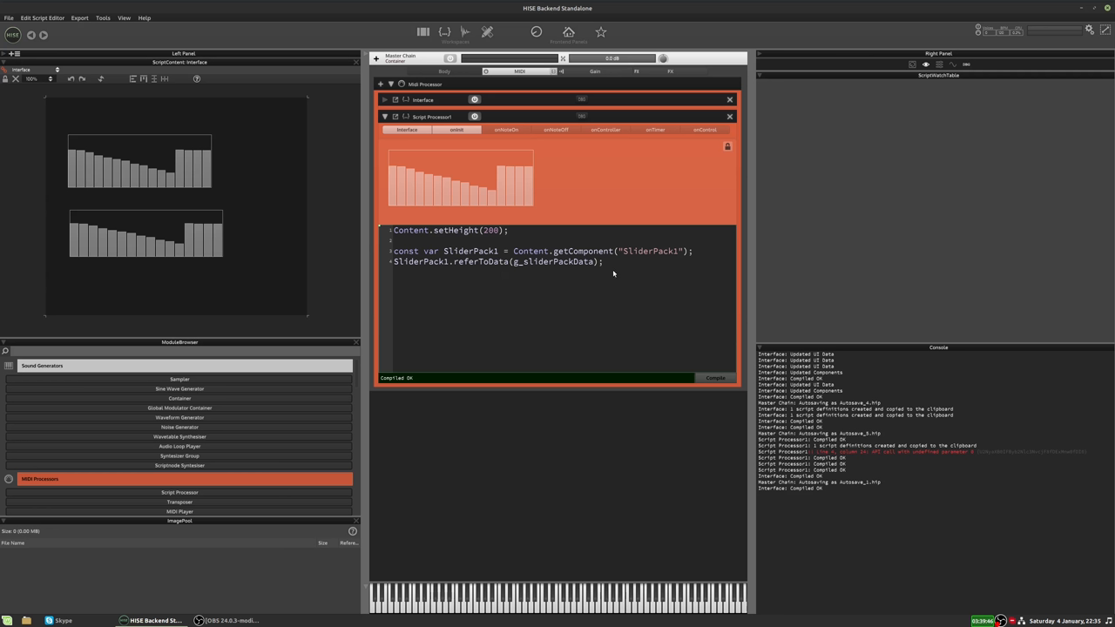
pyautogui.moveTo(617, 272)
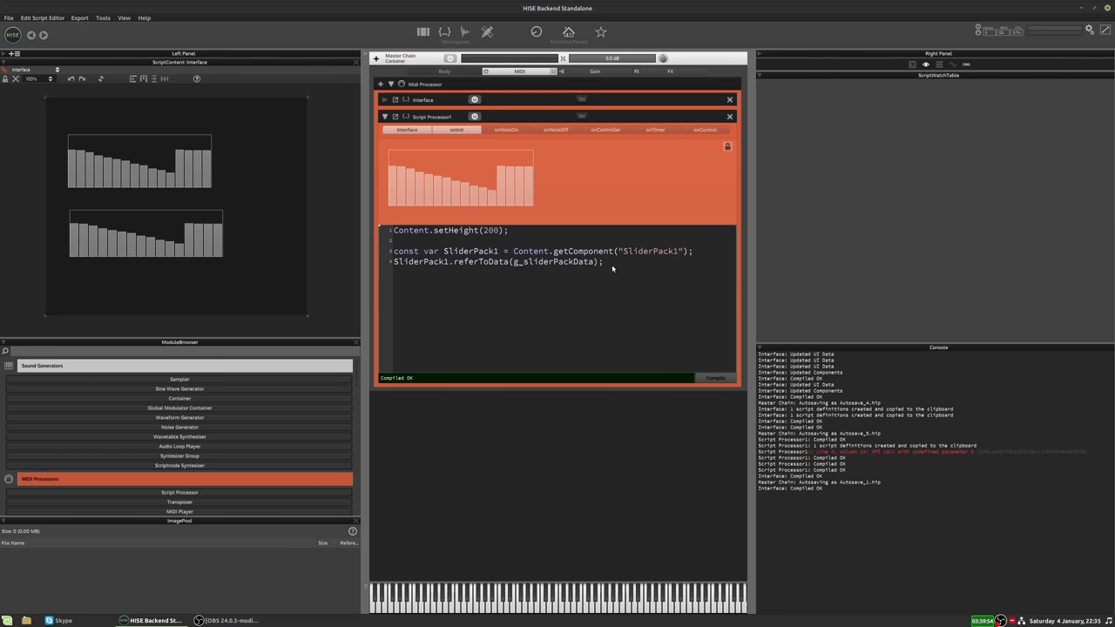
pyautogui.moveTo(613, 269)
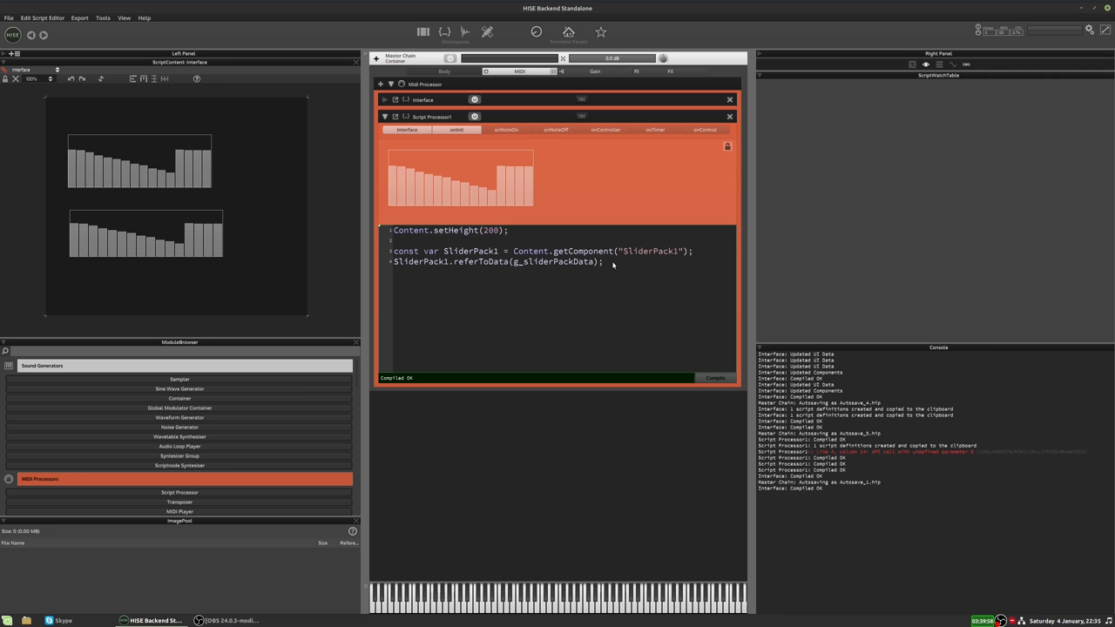